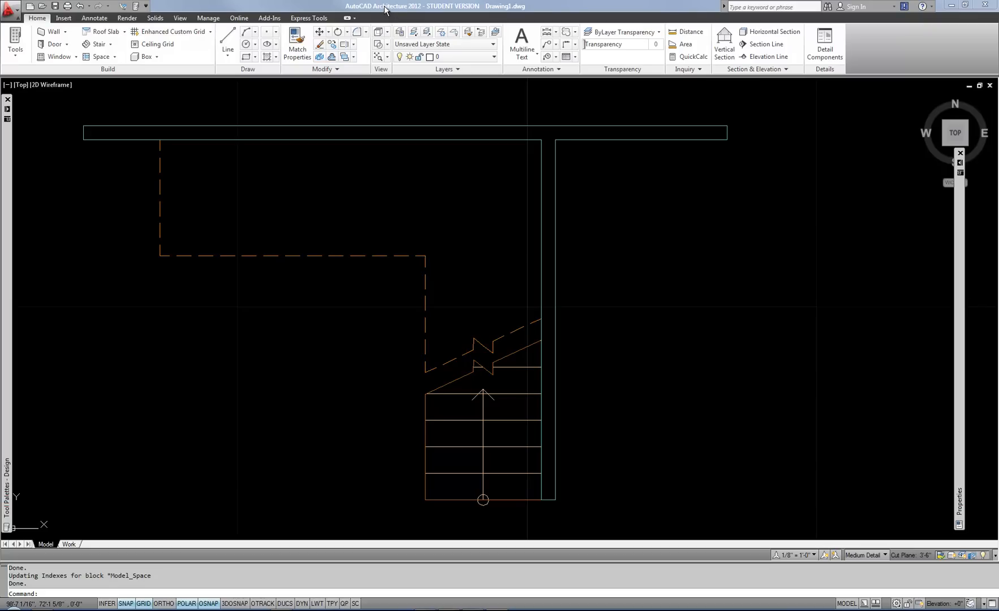
mouse_move(636, 293)
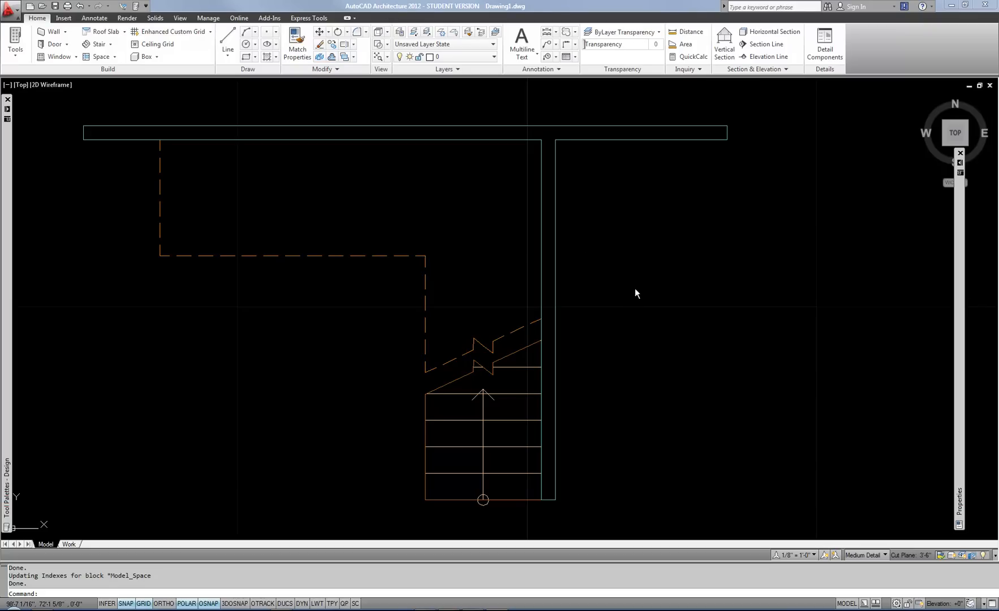
mouse_move(631, 294)
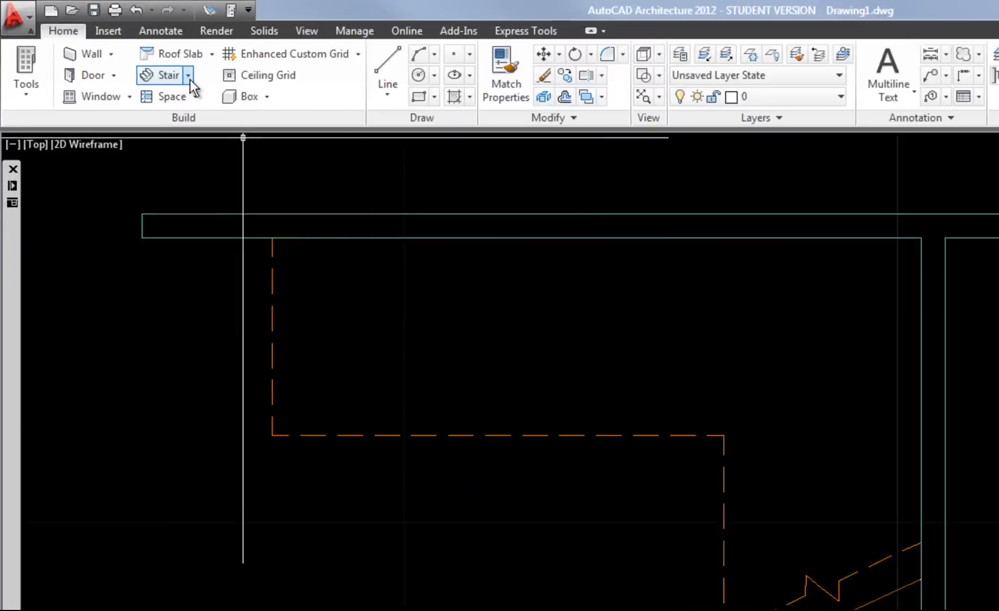
Open the Design tool palette and launch the Railing tool
left_click(187, 75)
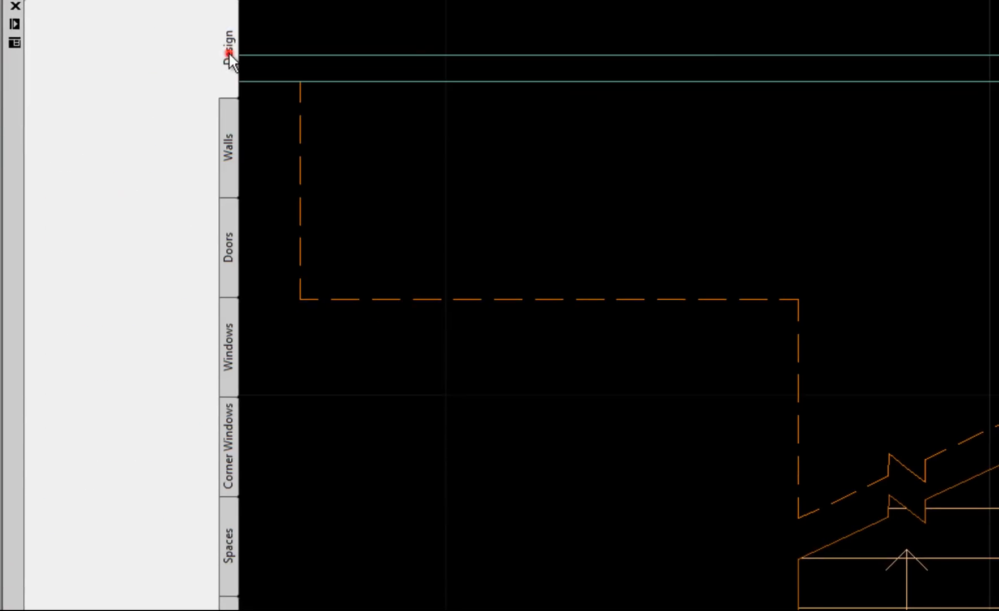
left_click(228, 48)
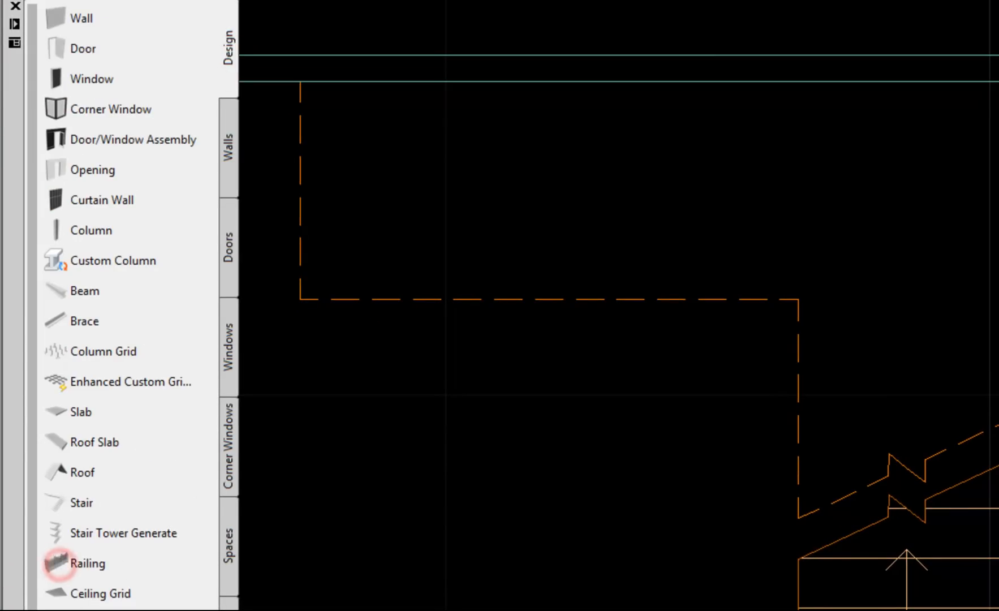
left_click(87, 563)
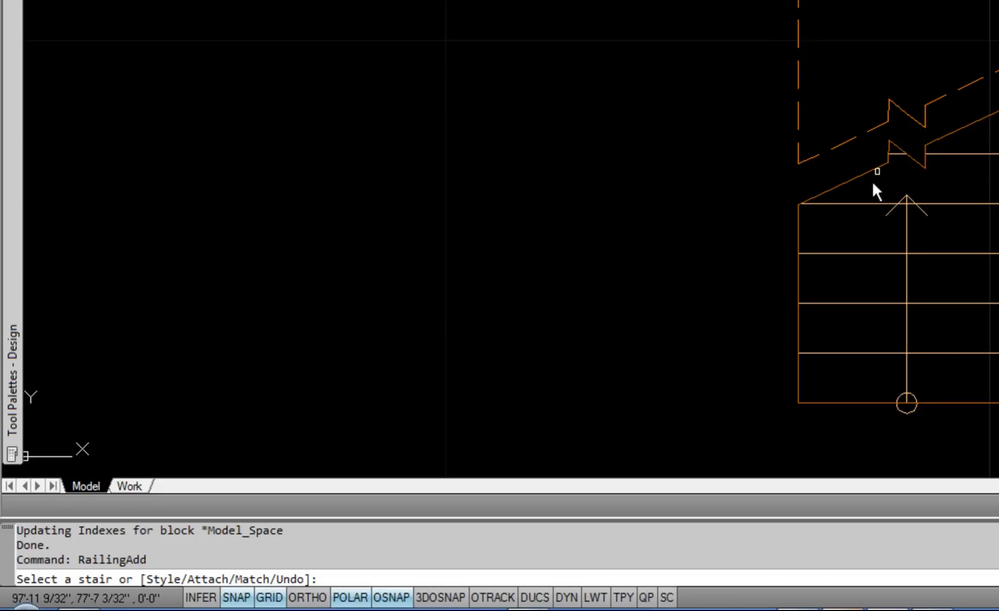
mouse_move(878, 192)
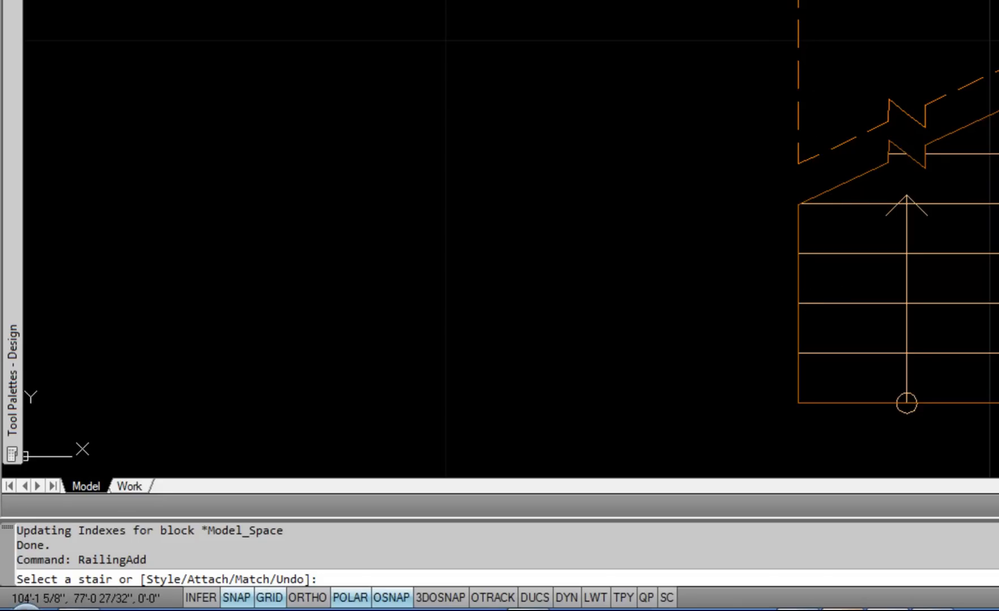
mouse_move(885, 165)
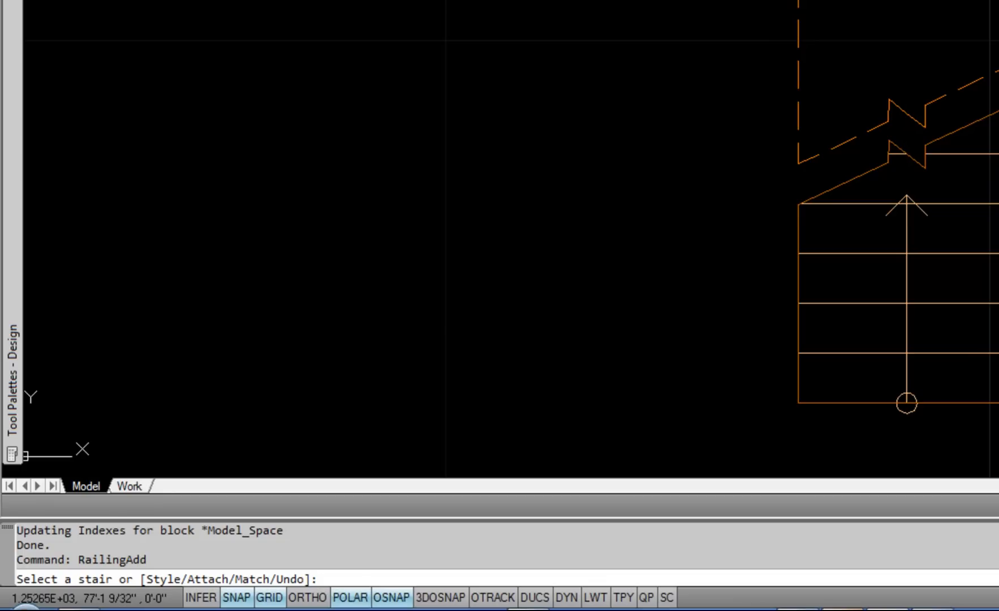
Enter A at the RailingAdd prompt to choose the Attach option
type("a")
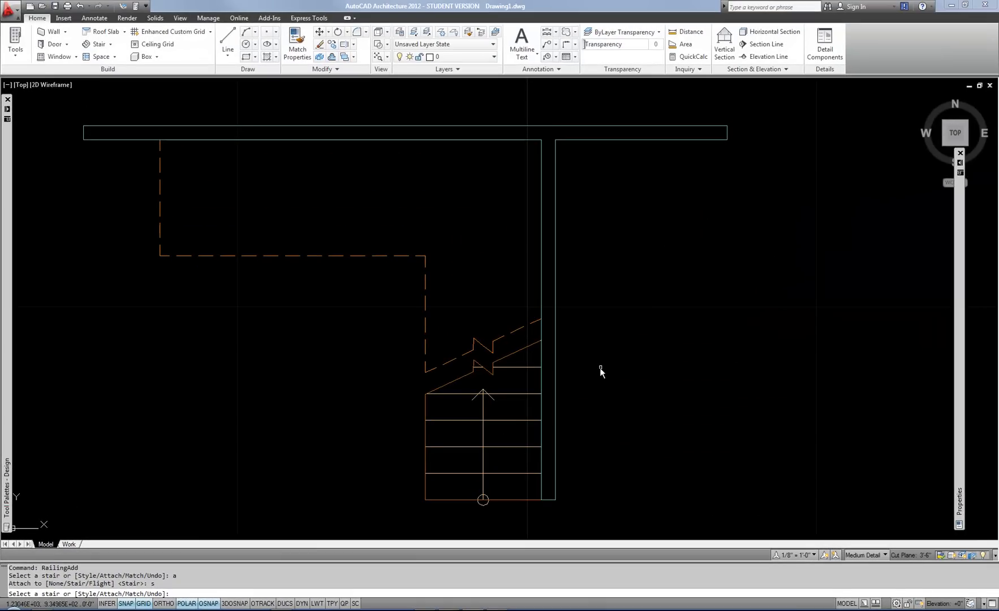
mouse_move(393, 415)
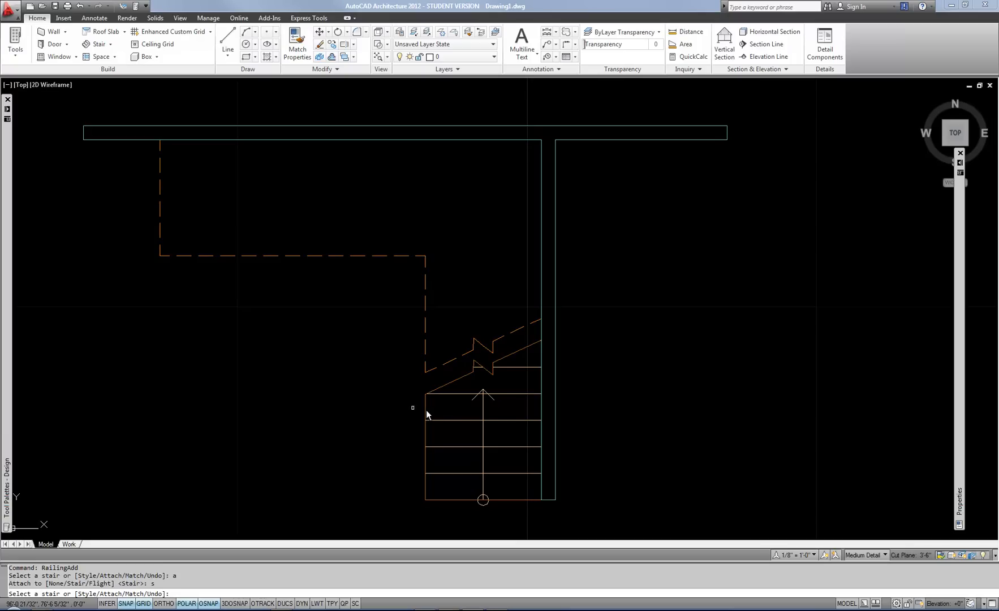
mouse_move(499, 427)
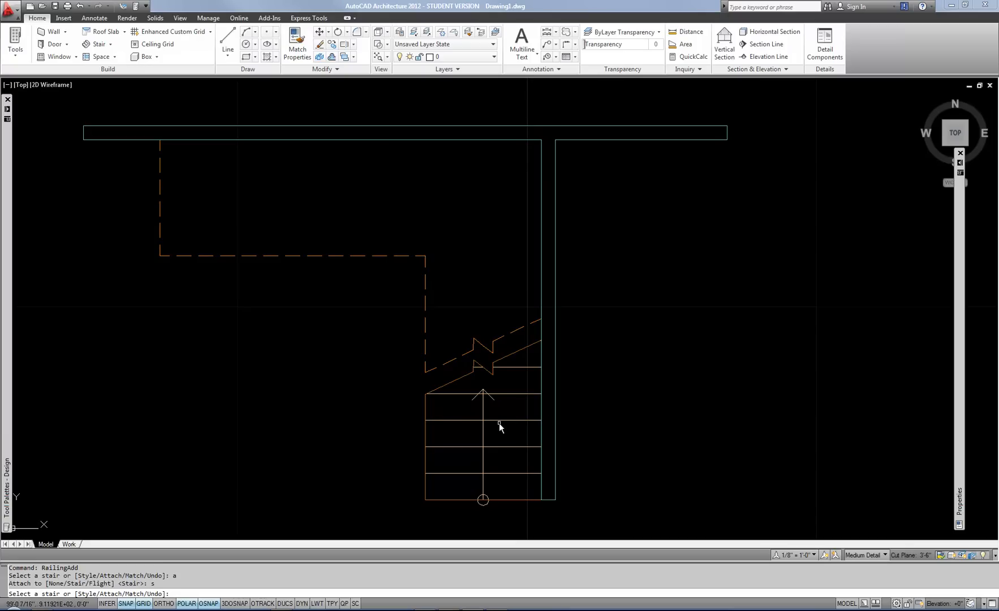
mouse_move(429, 425)
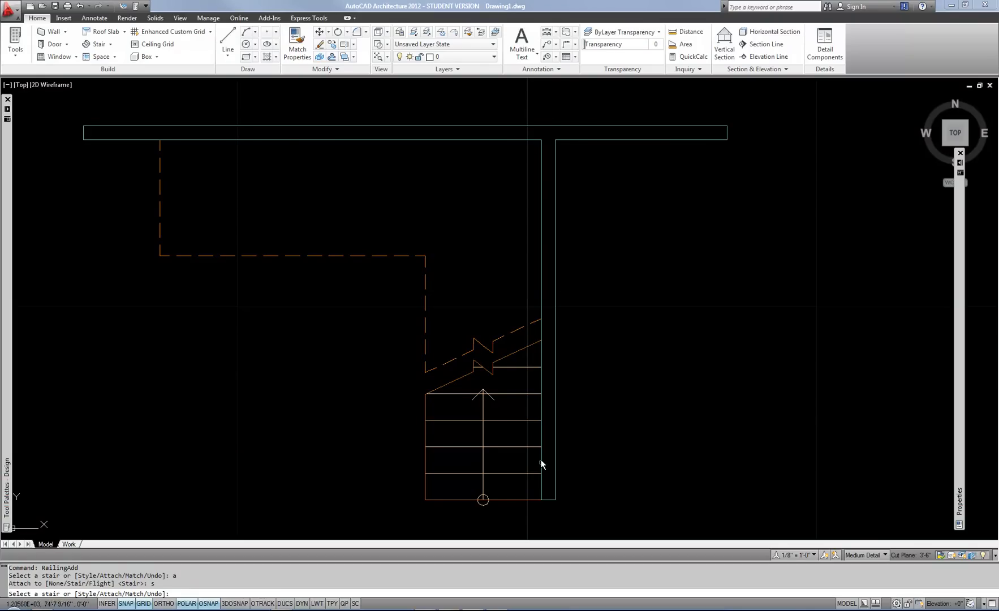
mouse_move(442, 413)
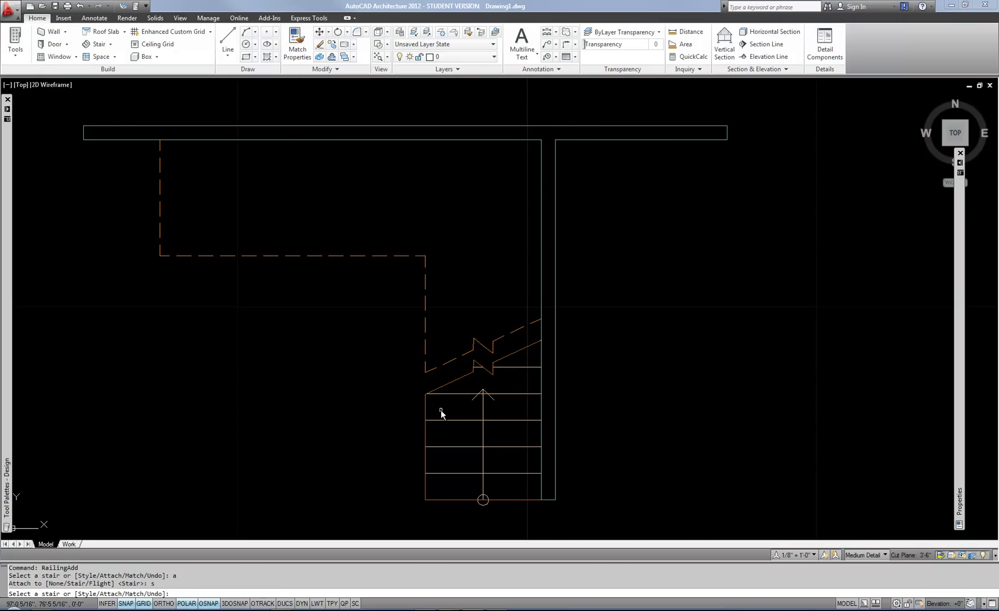
Pick the L-shaped stair so a railing attaches along its lower flight's left side
left_click(428, 422)
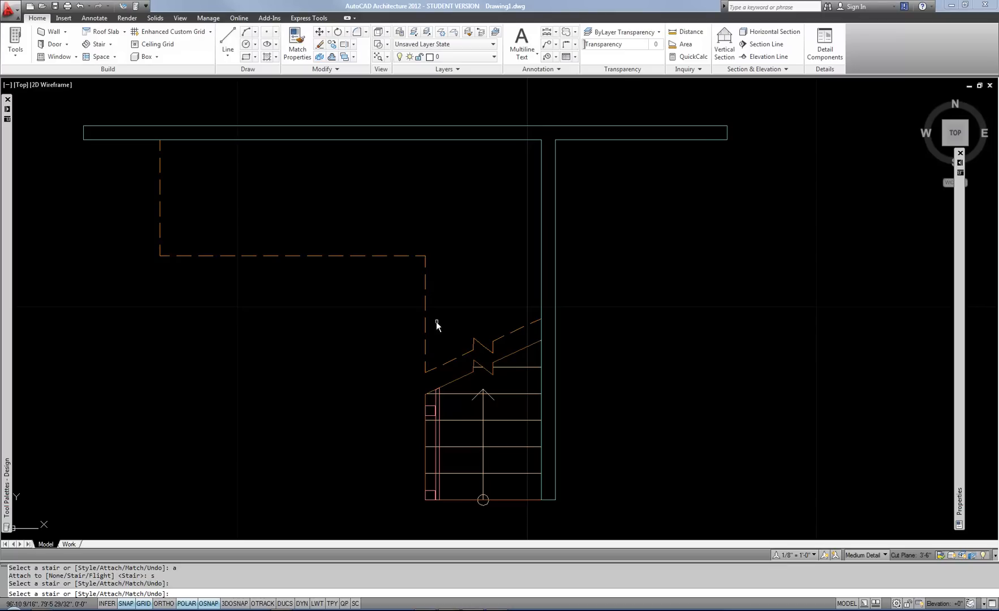
mouse_move(634, 322)
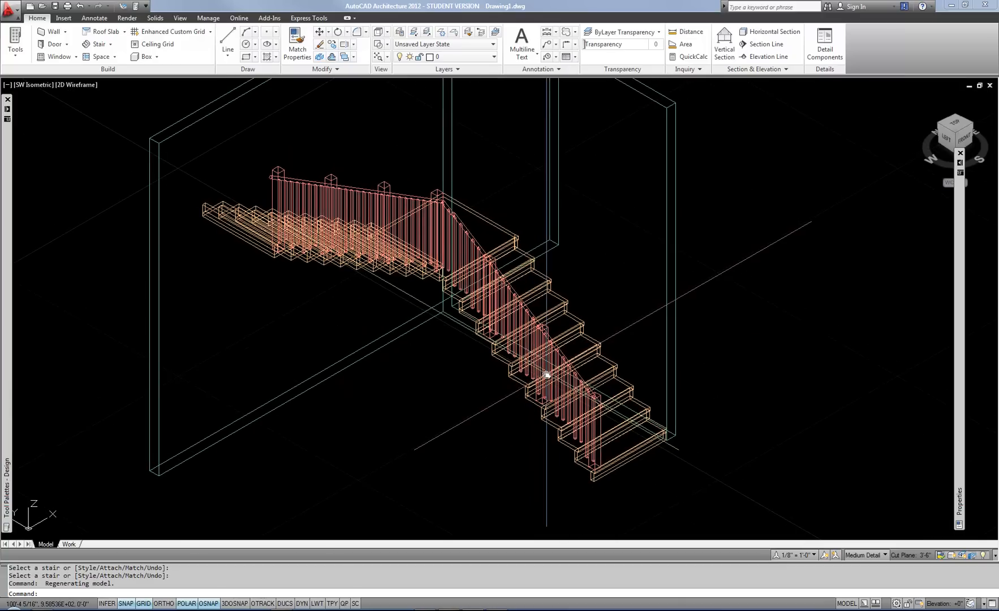
mouse_move(701, 395)
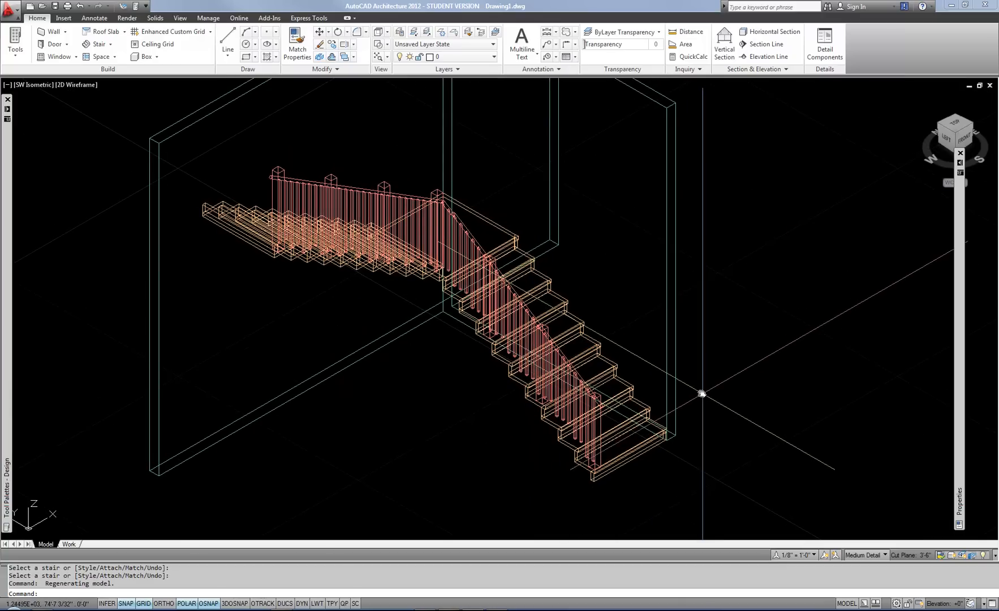
mouse_move(683, 344)
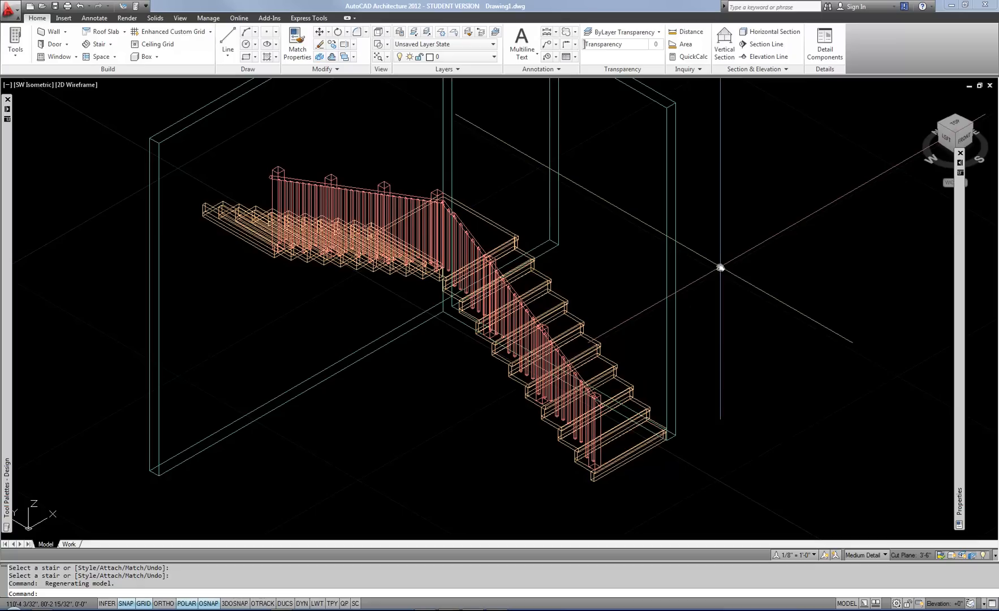
mouse_move(452, 168)
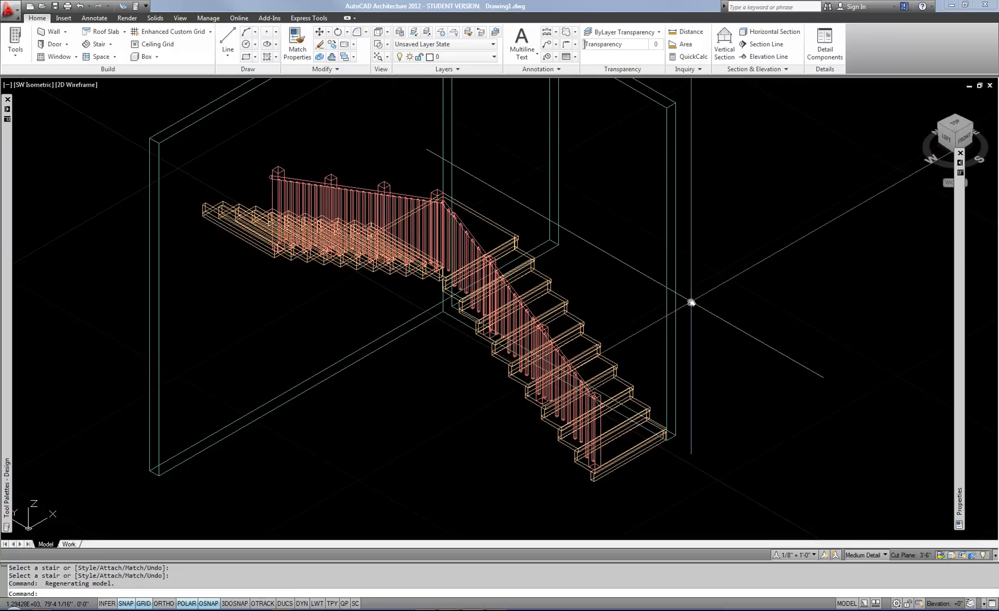
mouse_move(693, 294)
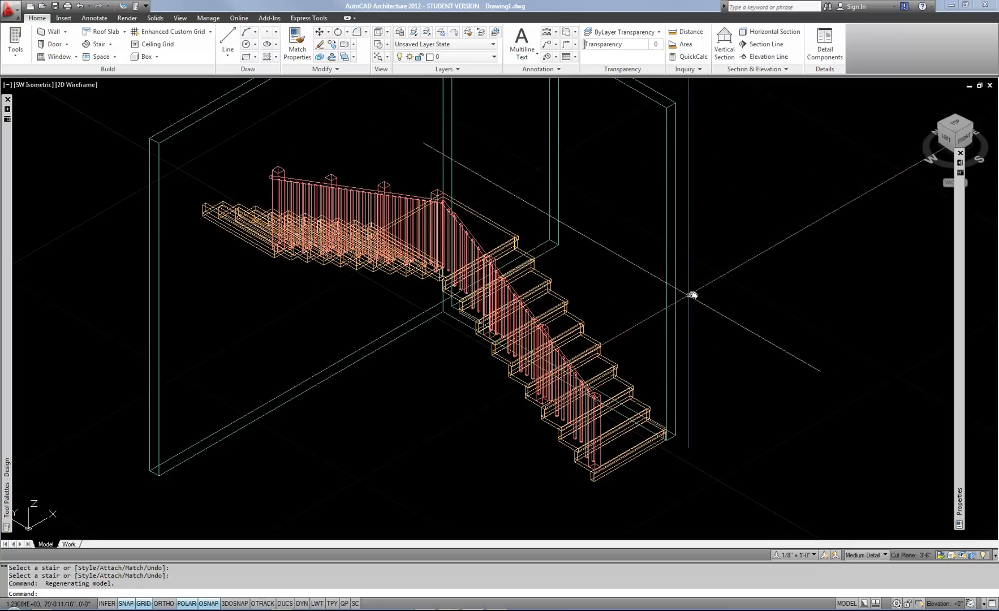
mouse_move(704, 291)
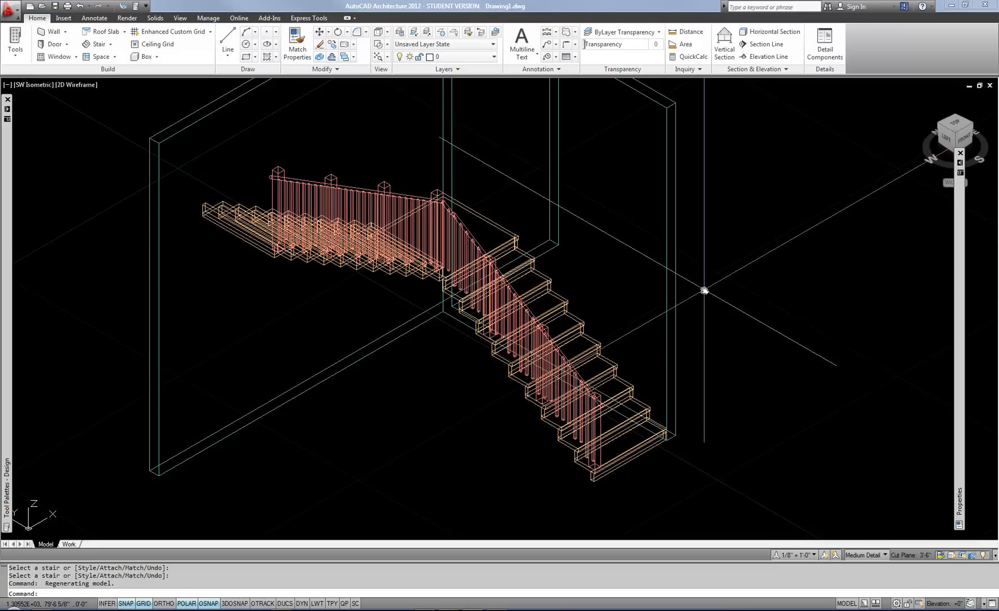
mouse_move(342, 194)
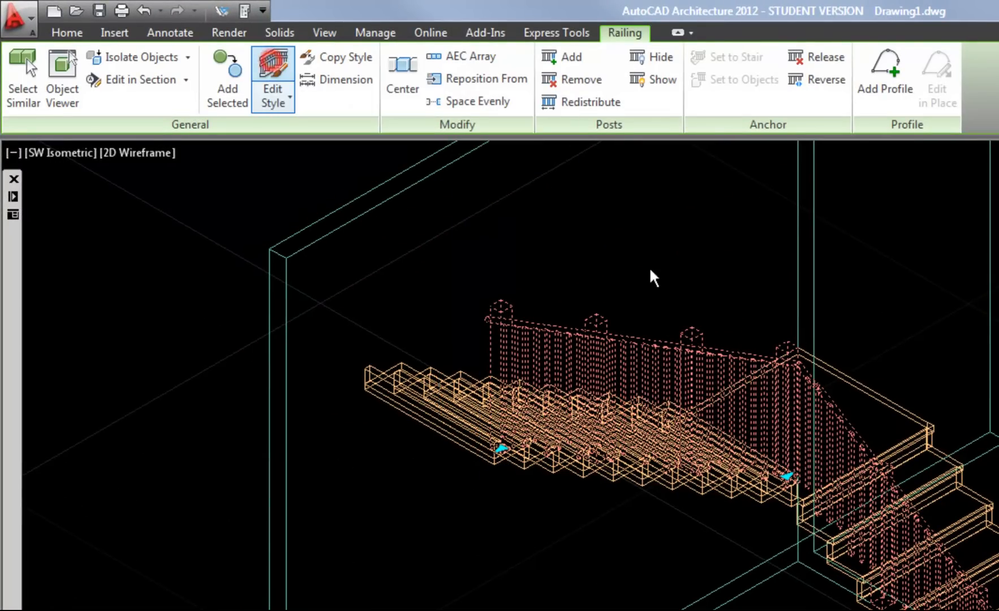
Edit the Standard railing style and tick Guardrail at 3'-6" on Rail Locations
left_click(272, 79)
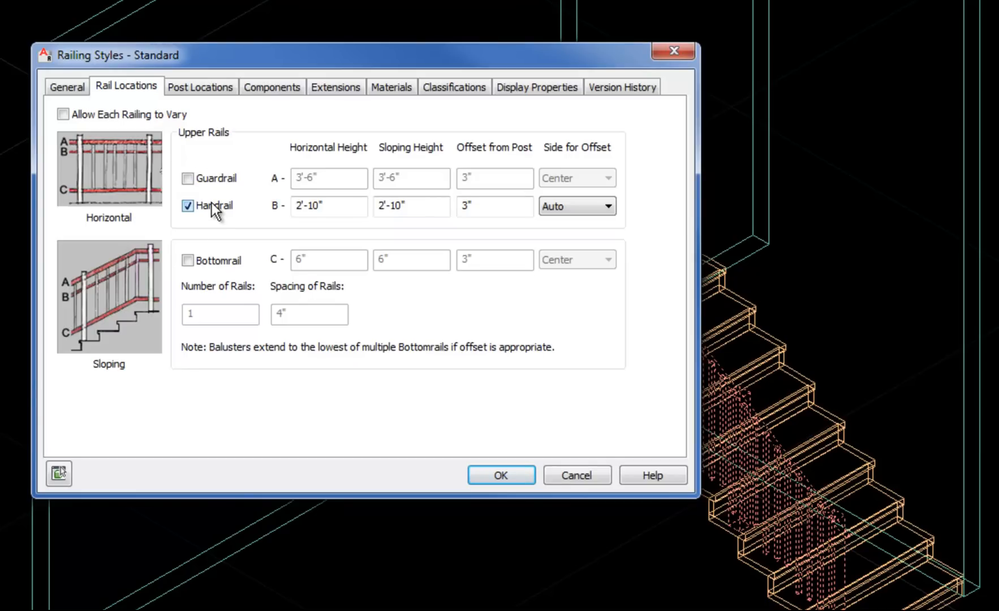
left_click_drag(368, 54, 305, 147)
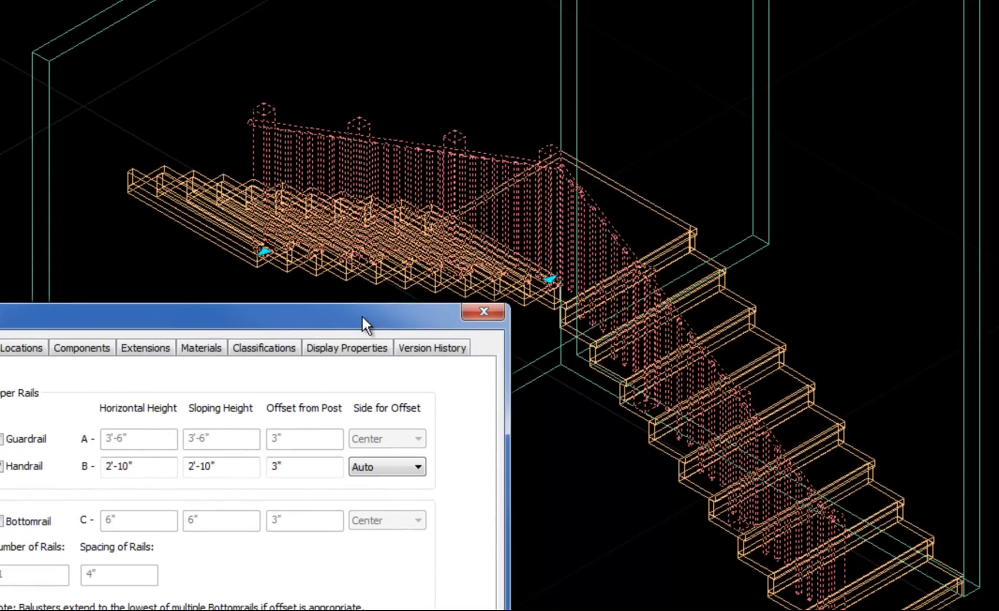
mouse_move(610, 276)
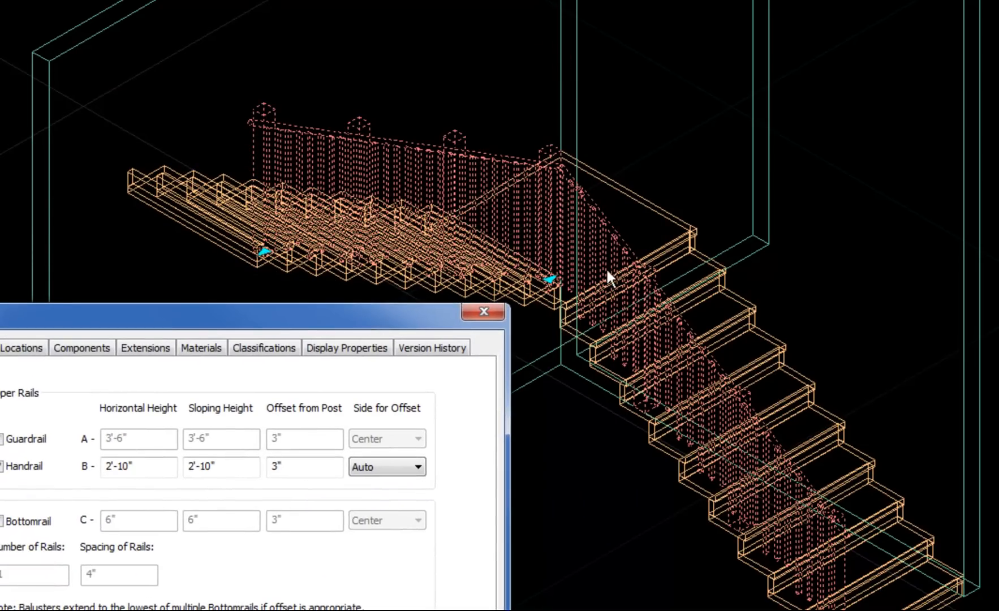
mouse_move(427, 599)
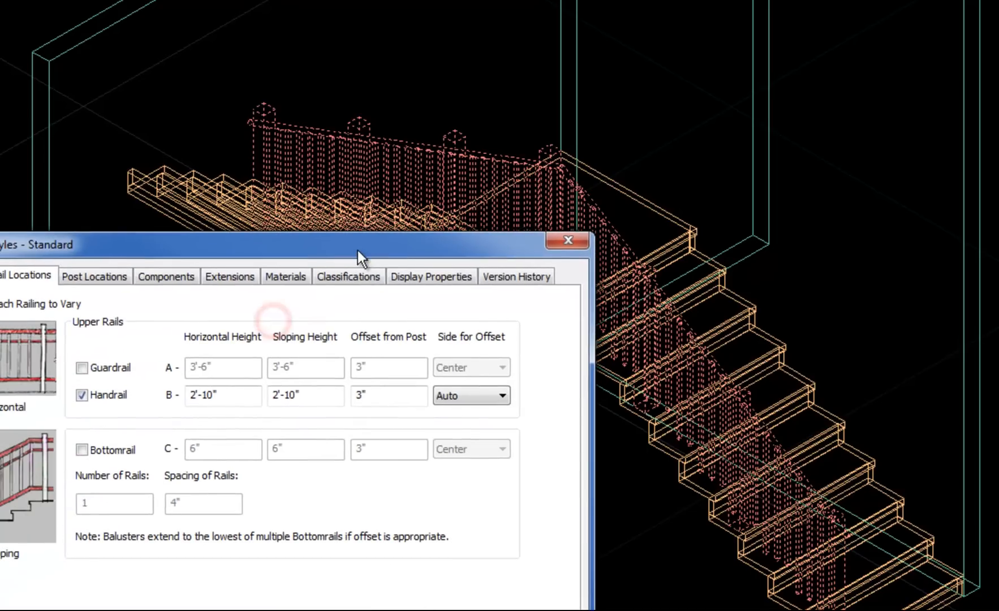
left_click(81, 368)
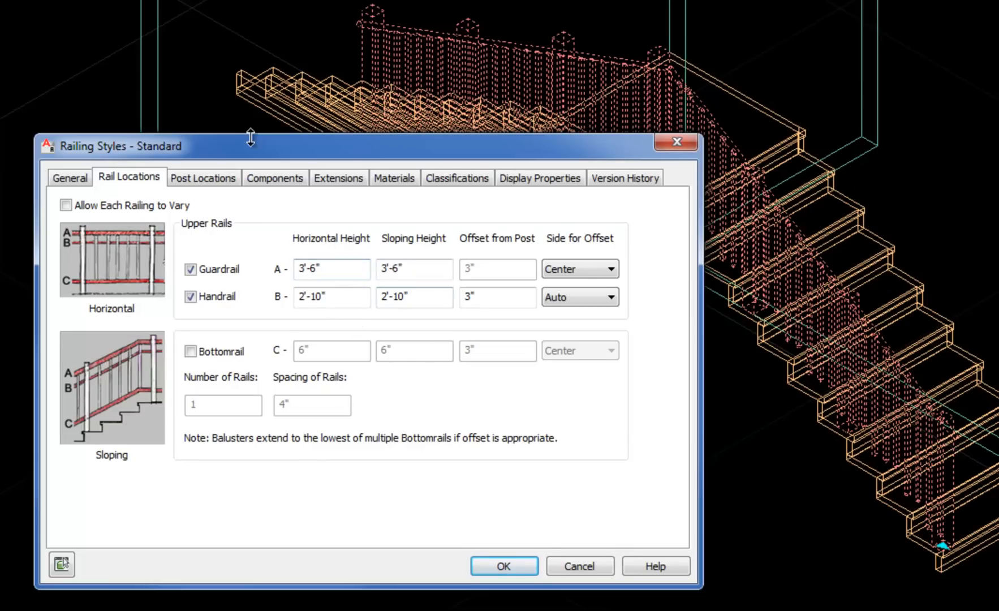
mouse_move(74, 287)
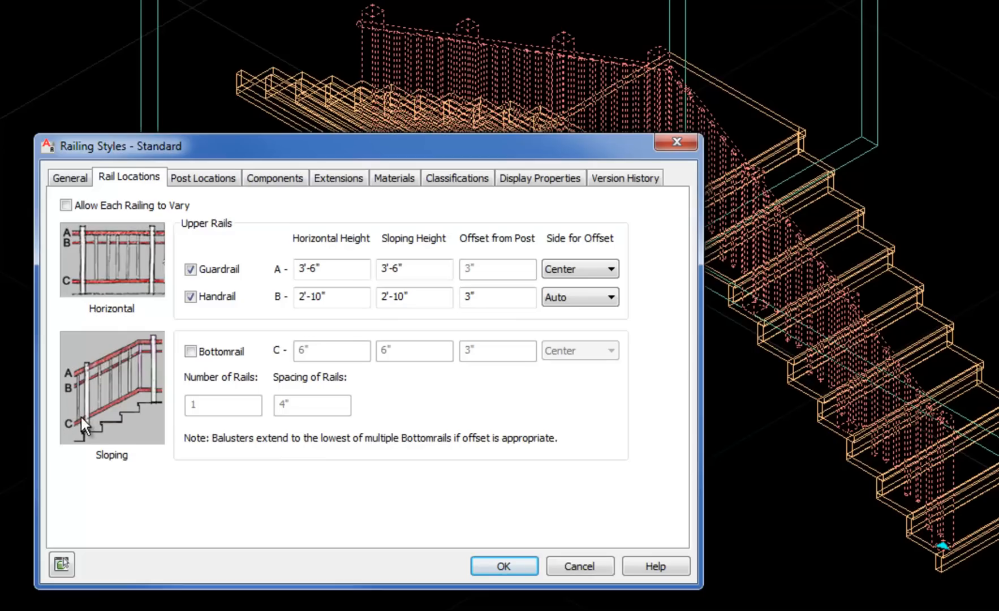
mouse_move(97, 417)
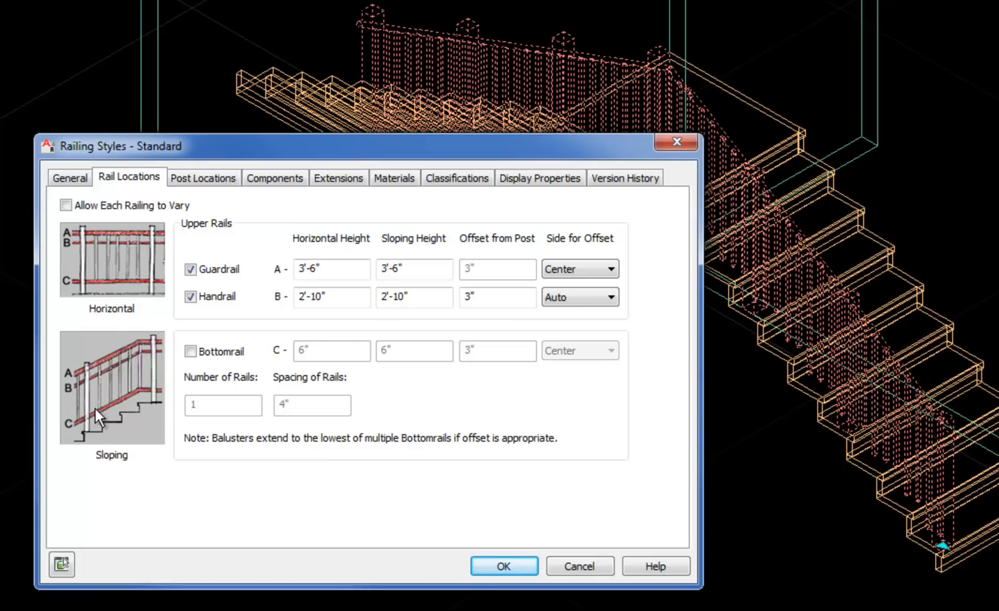
mouse_move(203, 328)
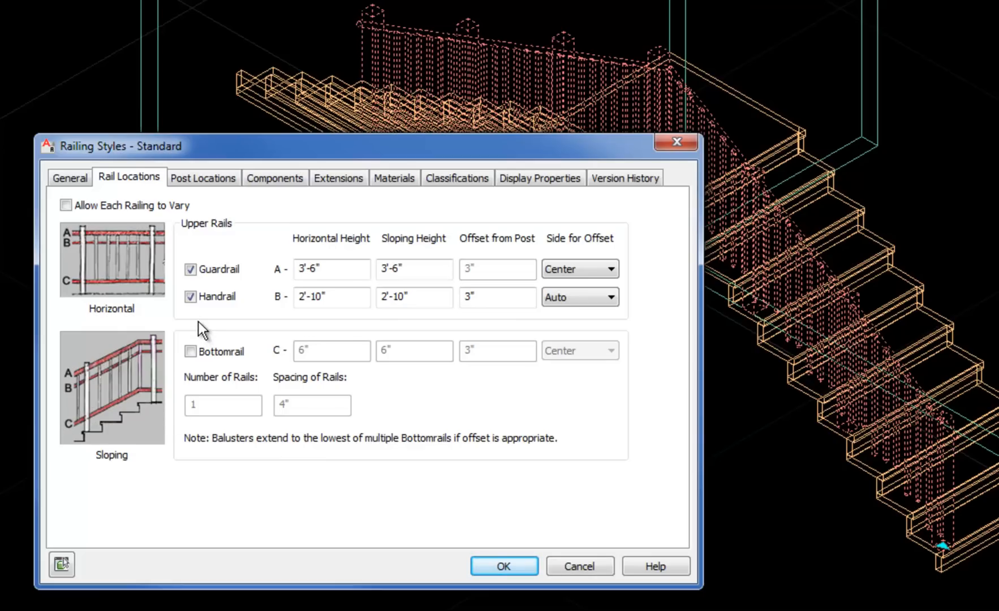
mouse_move(809, 392)
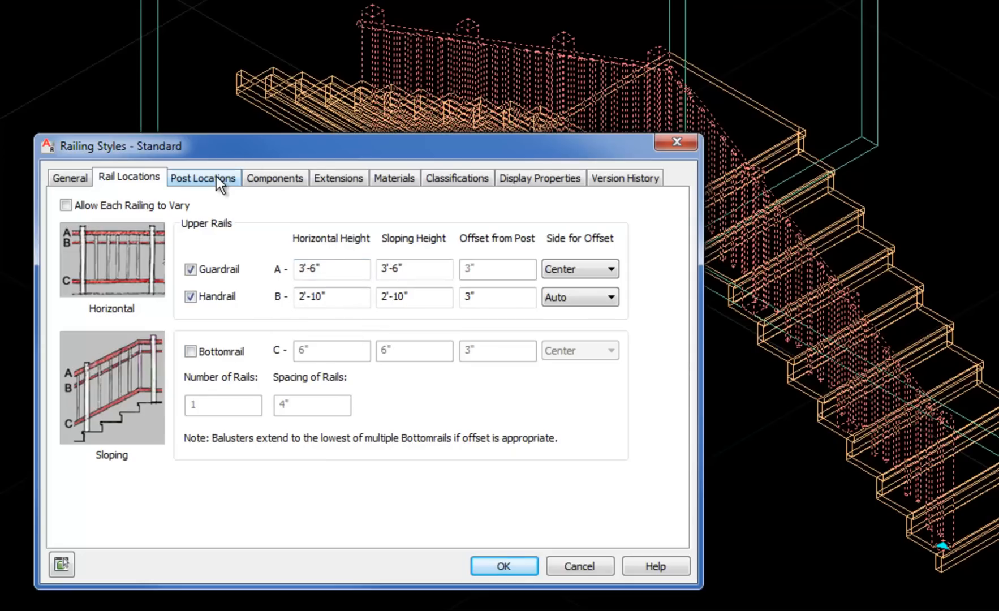
Uncheck Dynamic Posts in Post Locations, keeping 4" baluster spacing
left_click(203, 177)
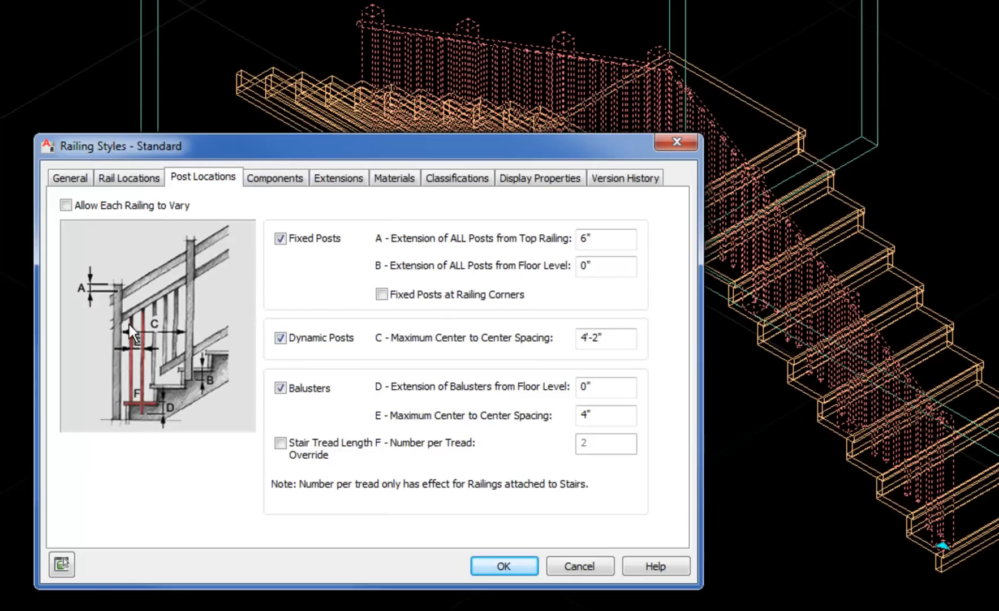
mouse_move(319, 500)
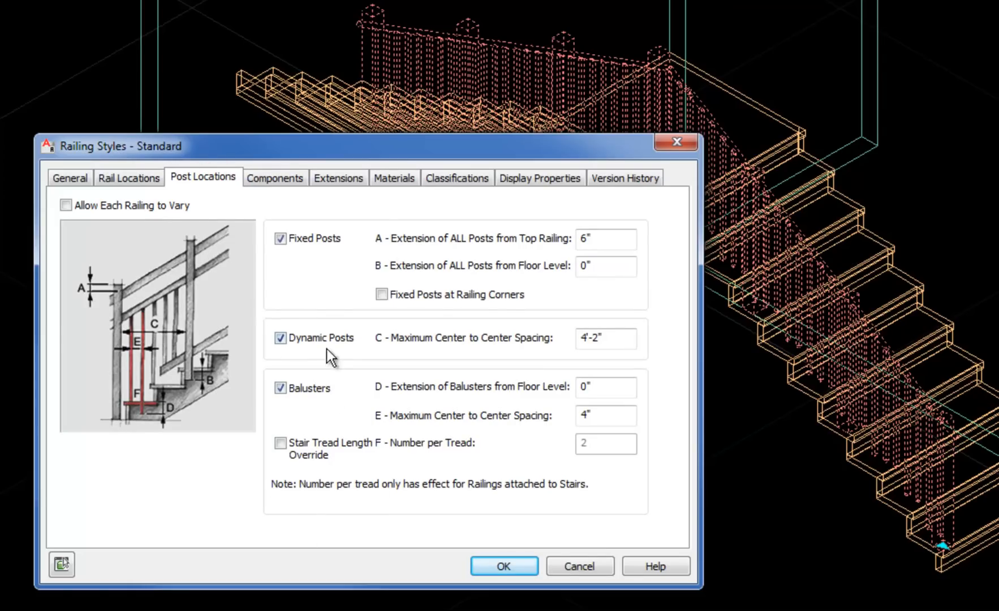
mouse_move(557, 363)
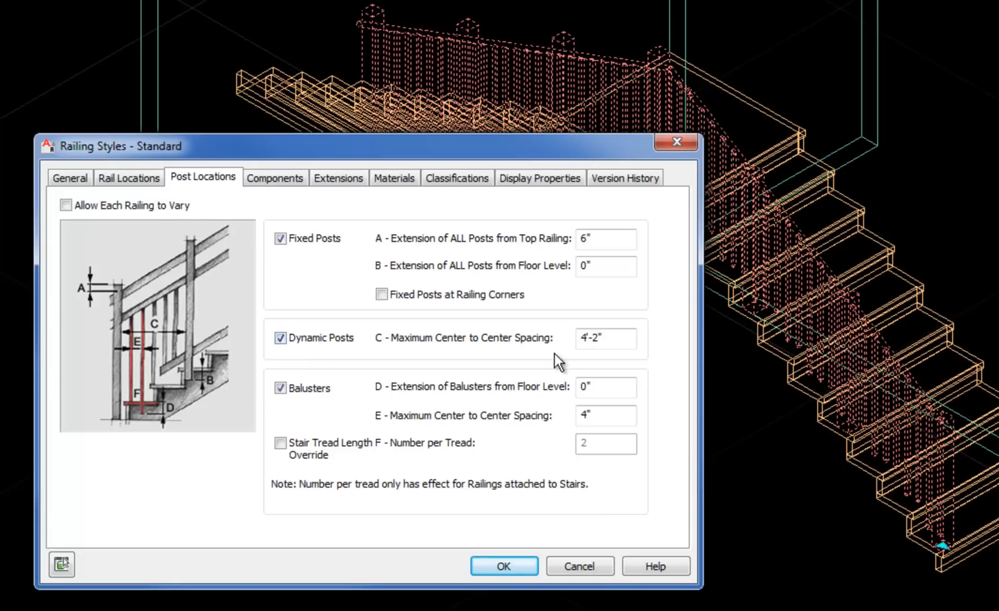
mouse_move(299, 337)
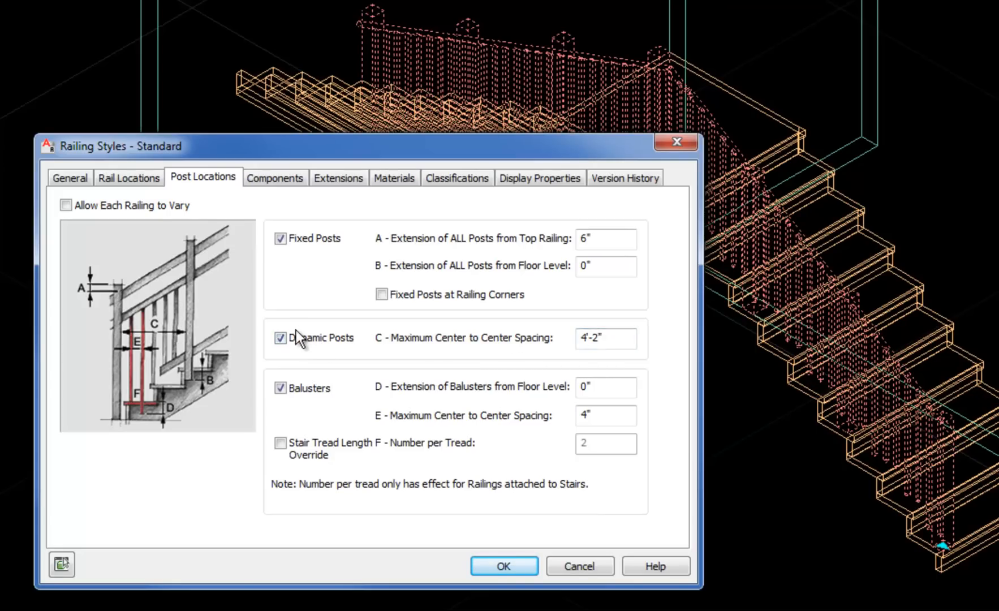
left_click(280, 339)
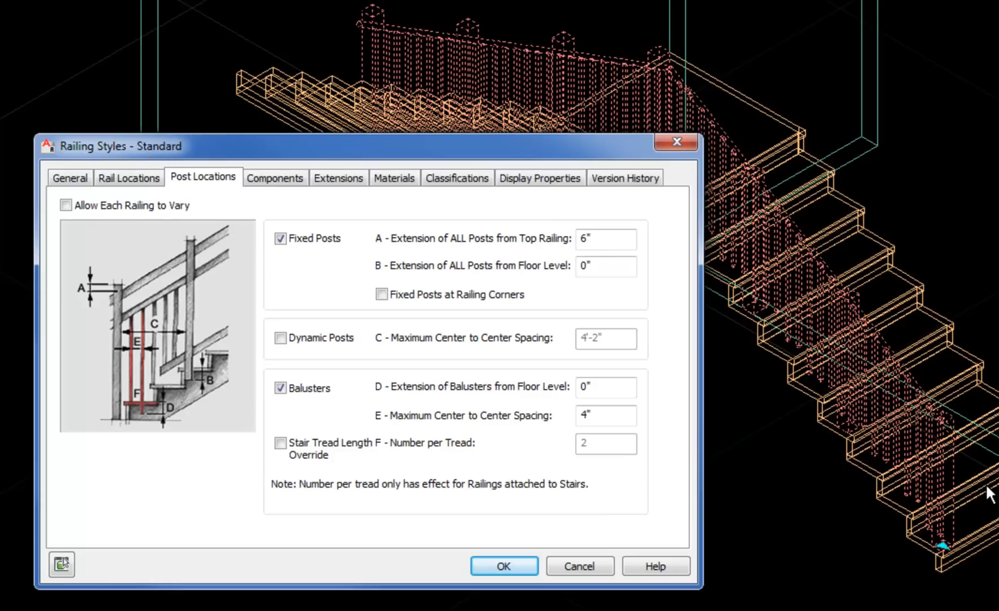
mouse_move(947, 378)
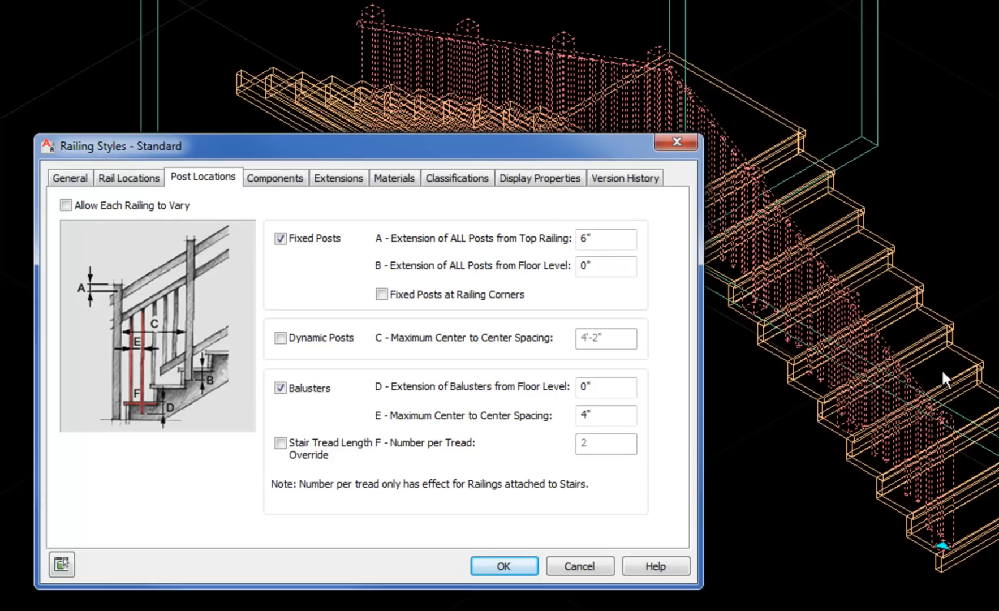
mouse_move(907, 398)
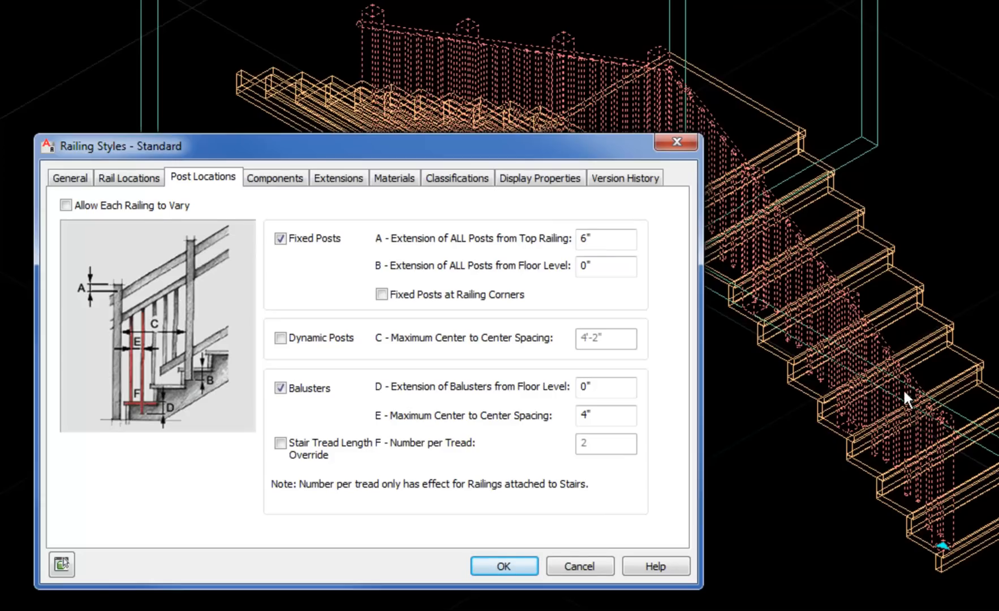
mouse_move(350, 233)
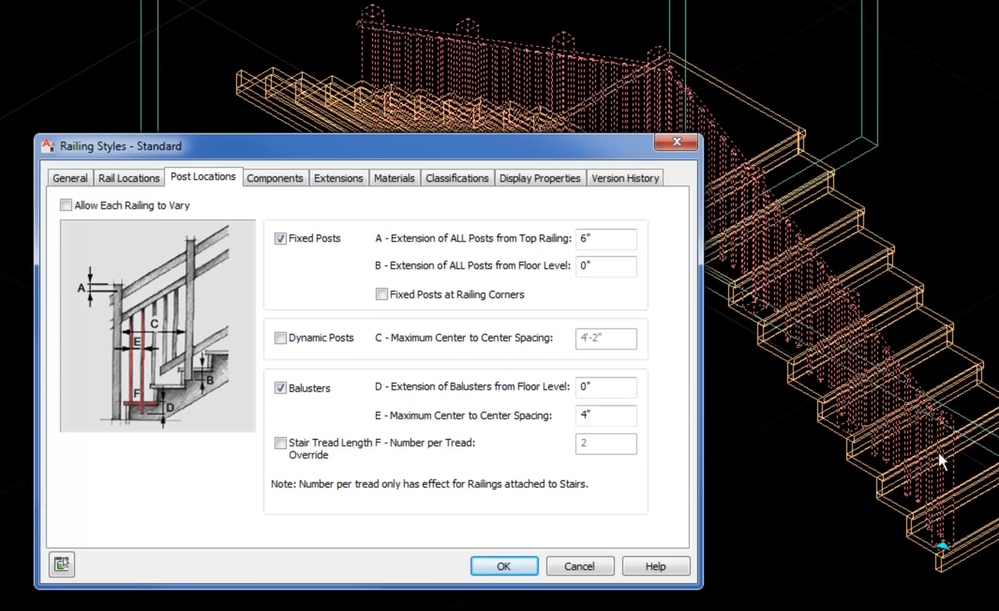
mouse_move(746, 434)
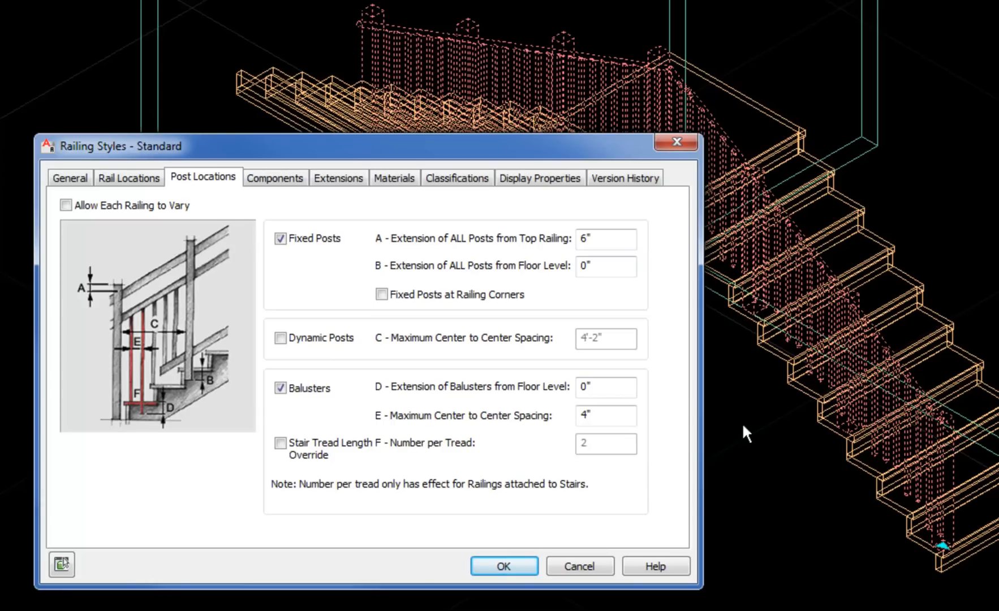
mouse_move(631, 332)
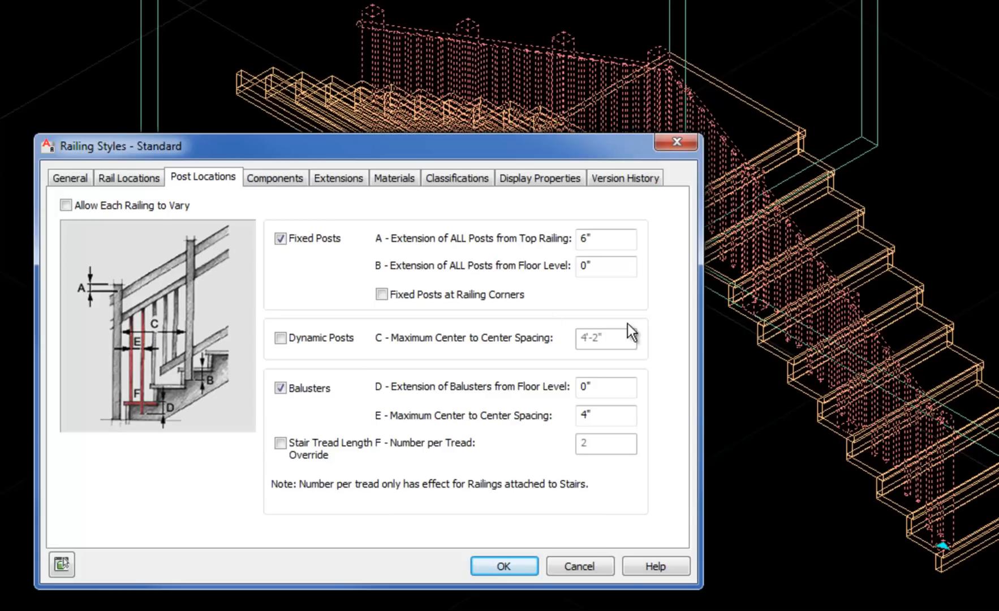
left_click(605, 415)
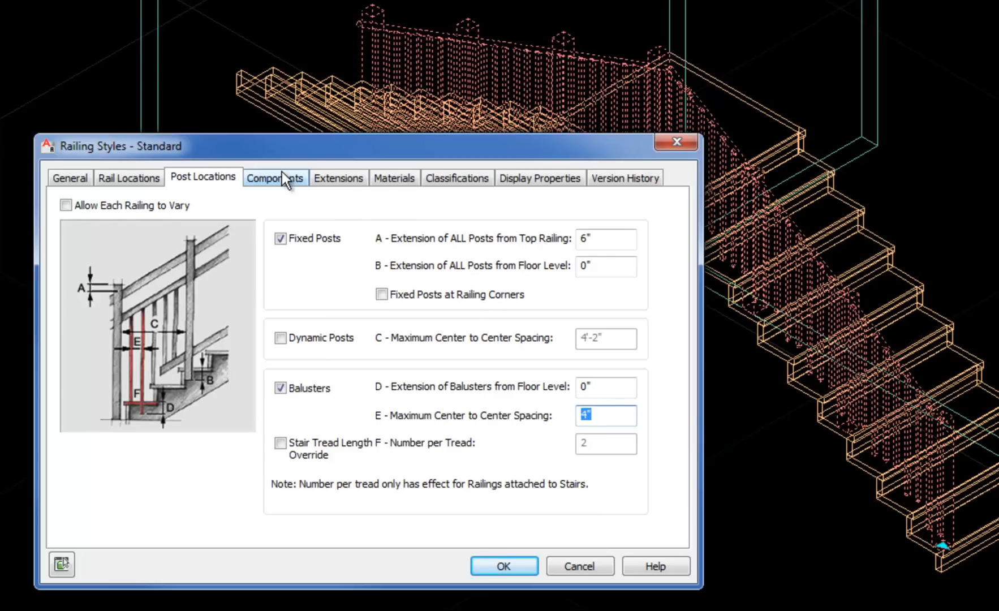
Show the Components list and inspect the Handrail profile name options
left_click(274, 178)
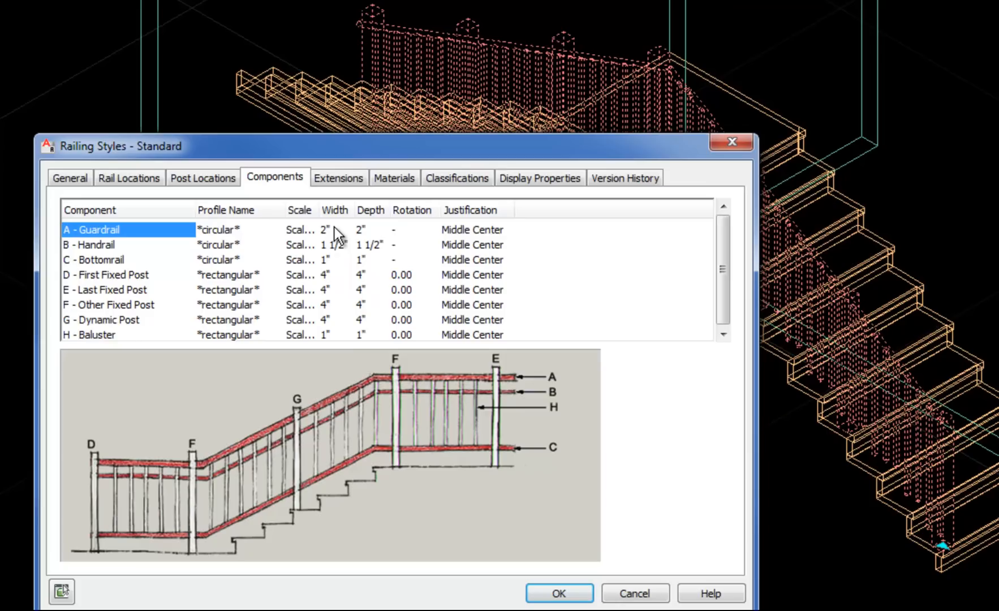
mouse_move(336, 253)
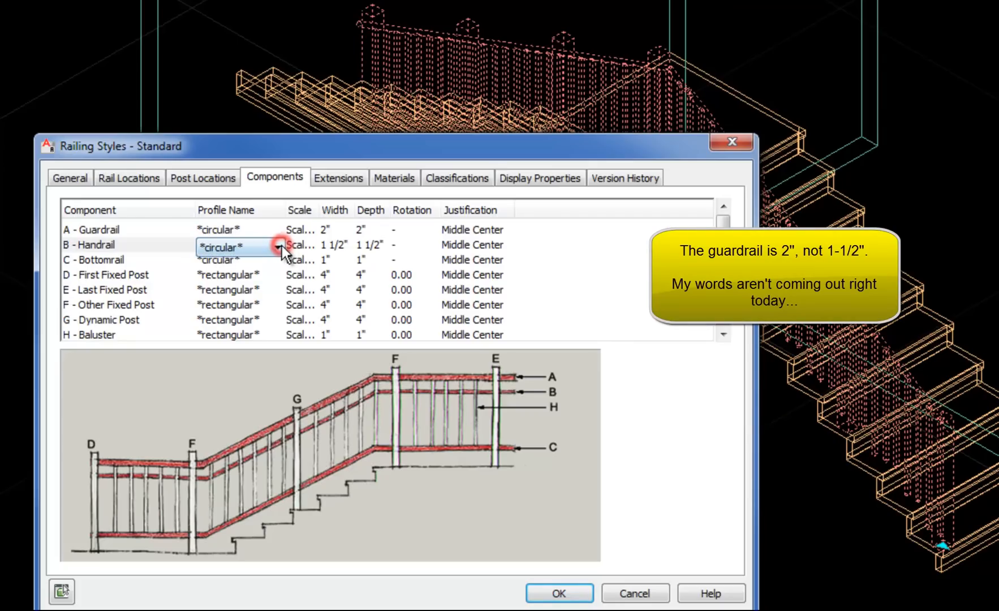
left_click(278, 247)
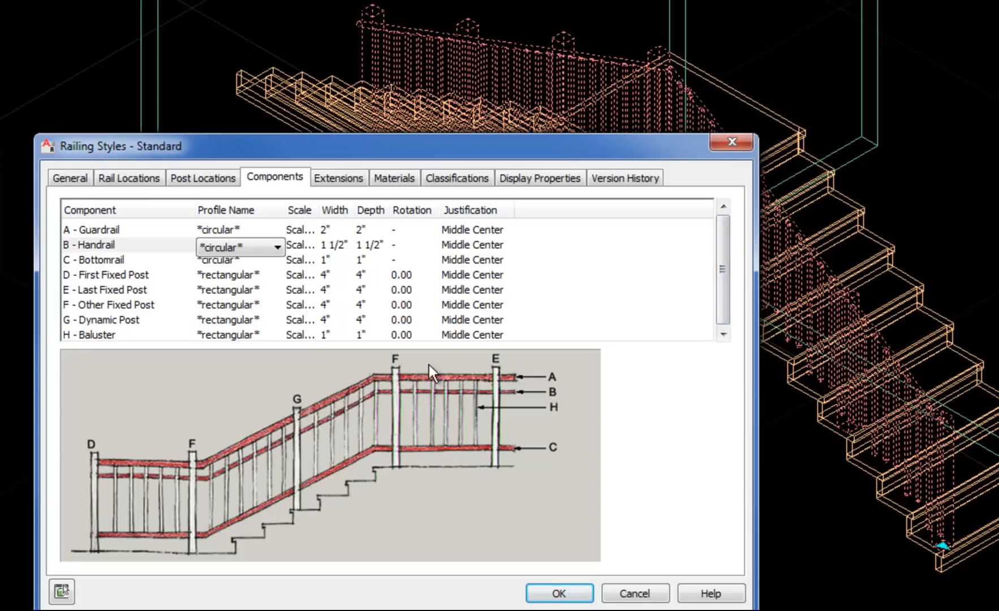
mouse_move(449, 135)
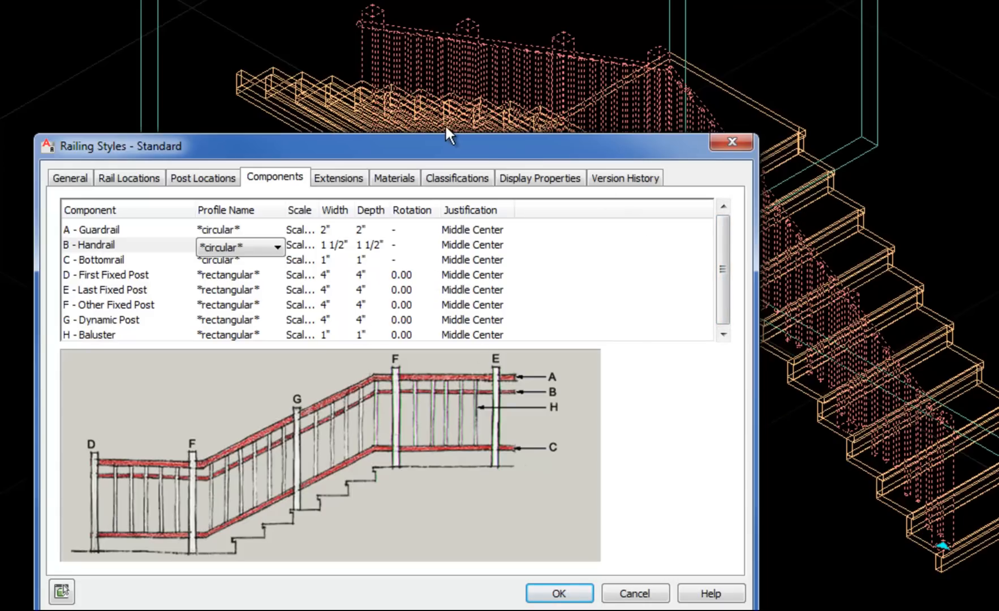
Review the Extensions and Rail Locations tabs, then OK the Standard railing style
left_click(338, 177)
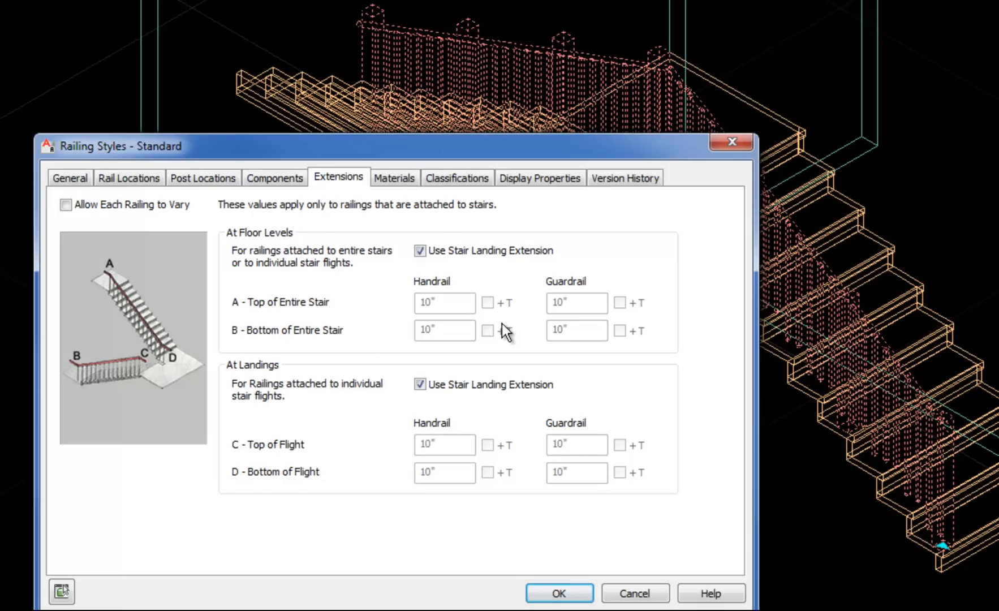
mouse_move(454, 288)
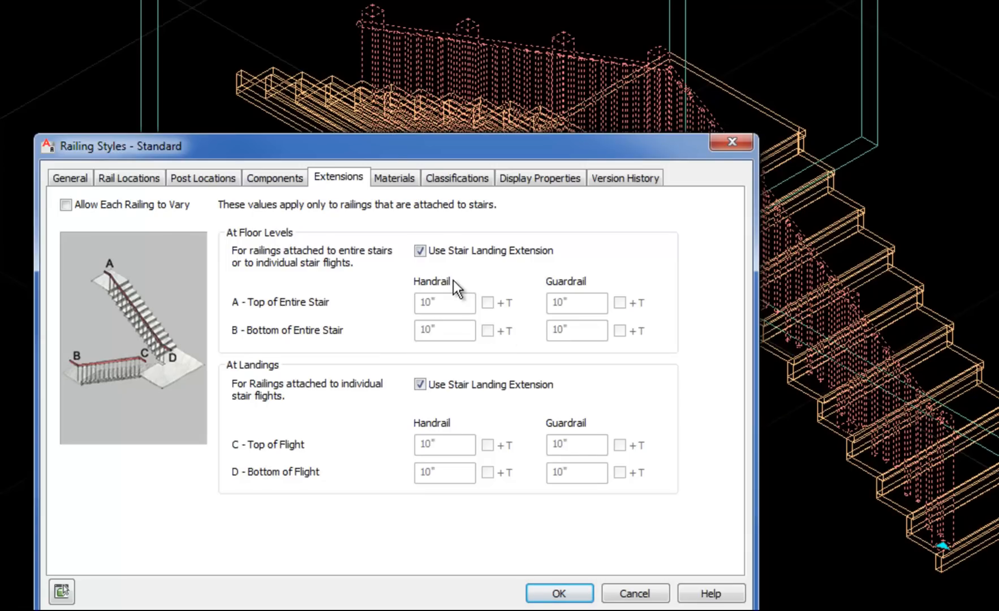
mouse_move(372, 167)
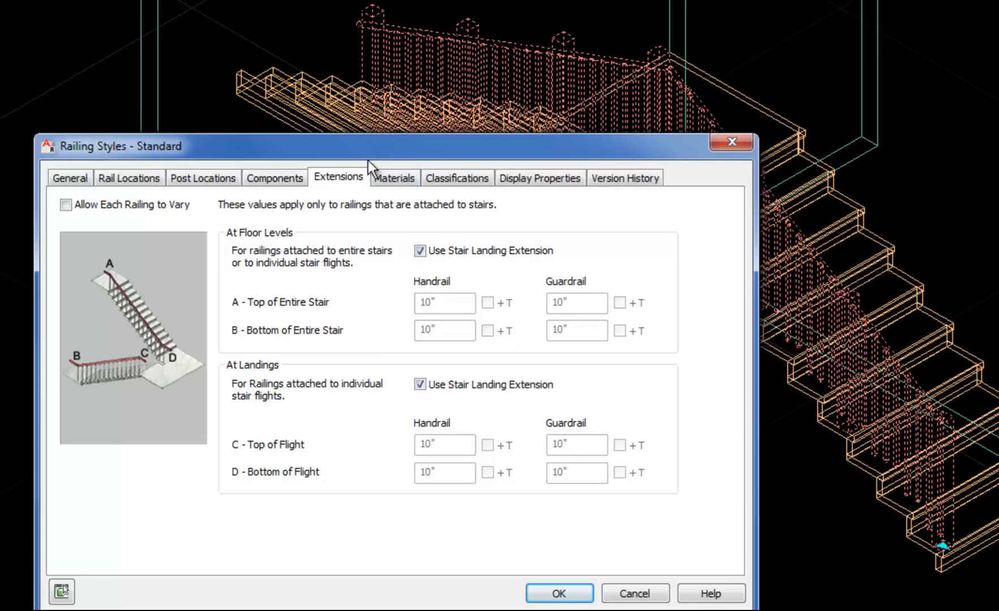
mouse_move(204, 167)
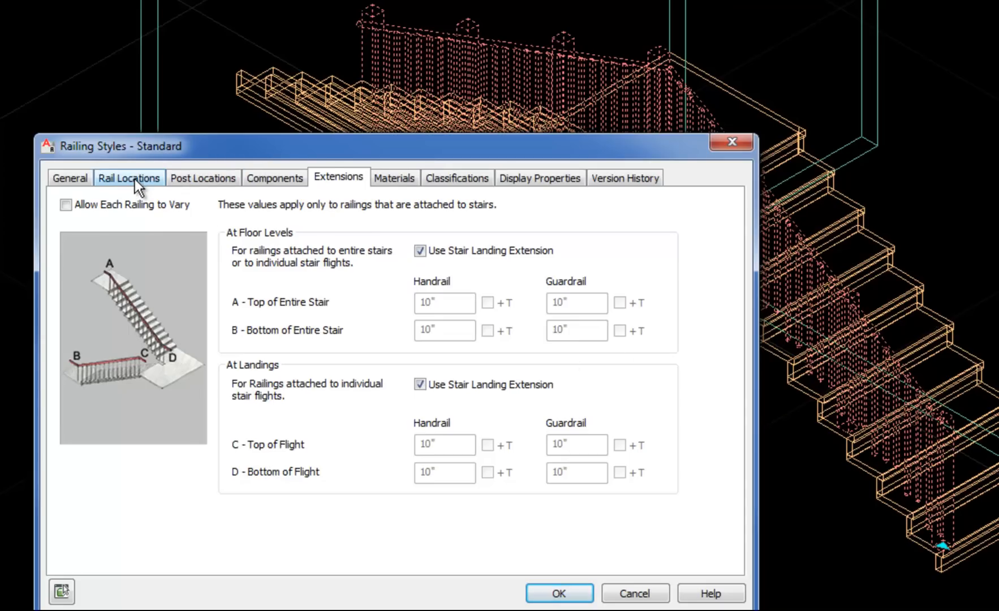
left_click(129, 177)
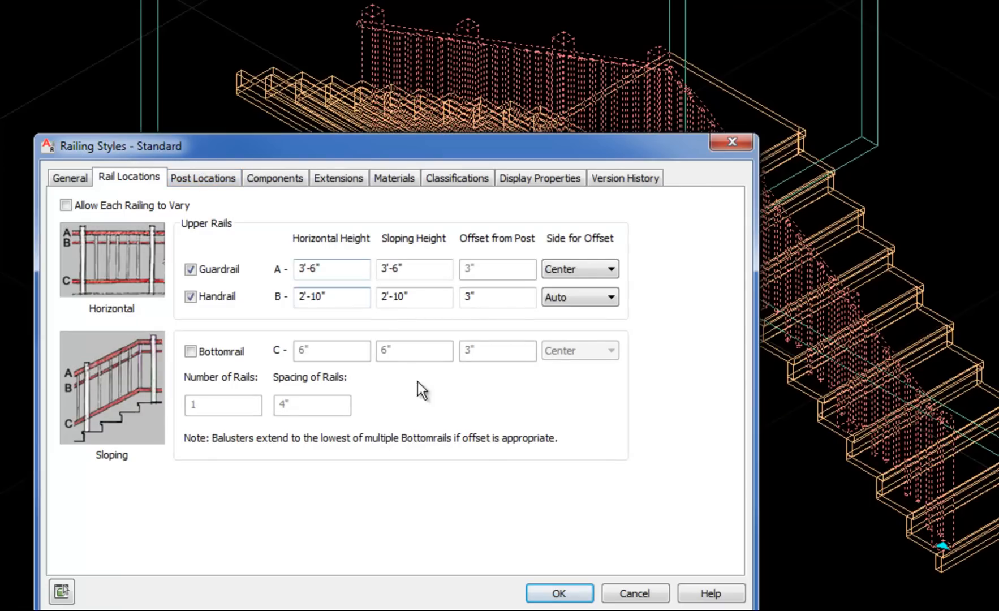
mouse_move(354, 428)
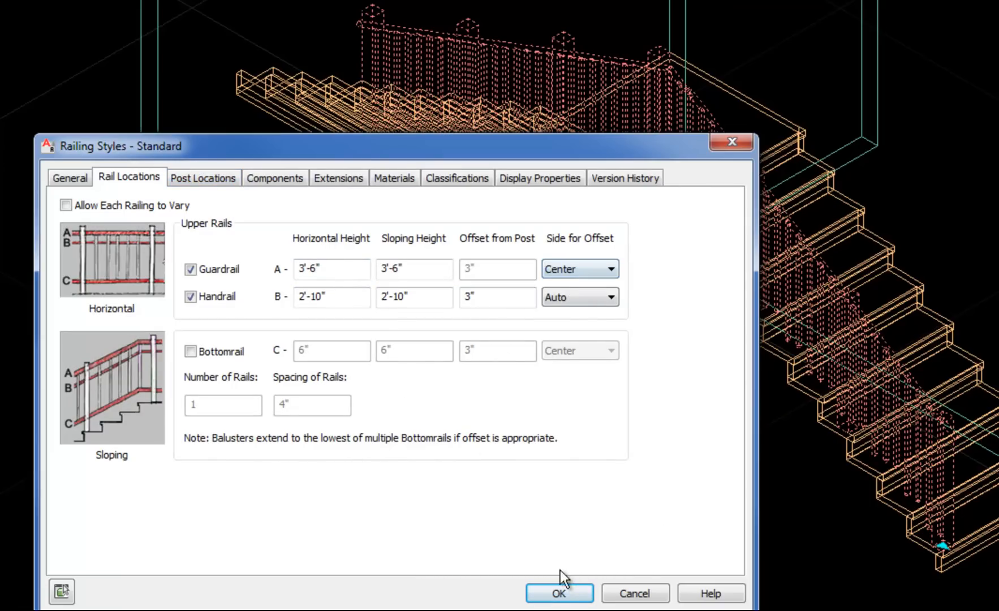
left_click(558, 593)
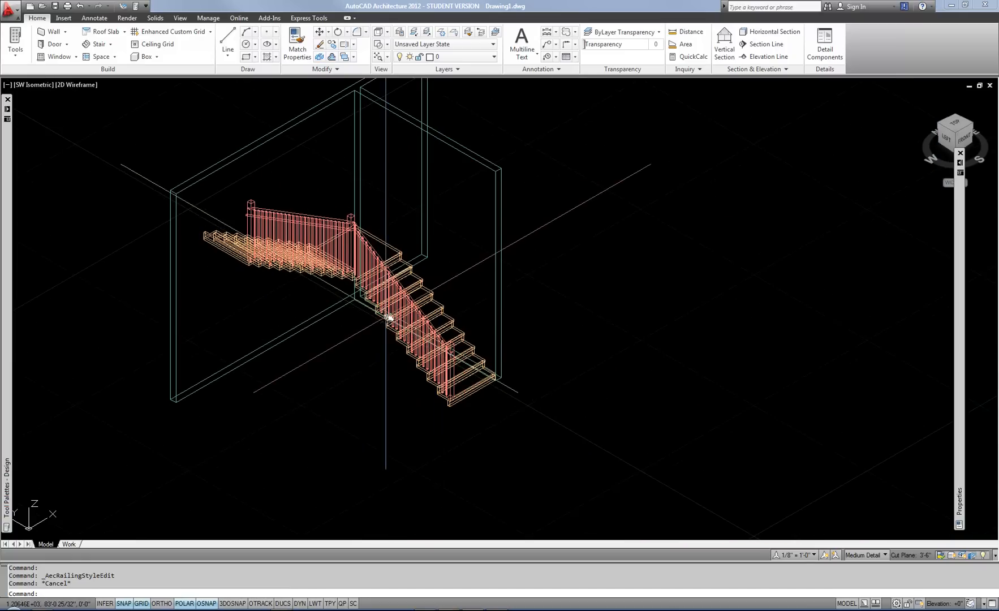
Switch the viewport to the Top preset view
left_click(34, 84)
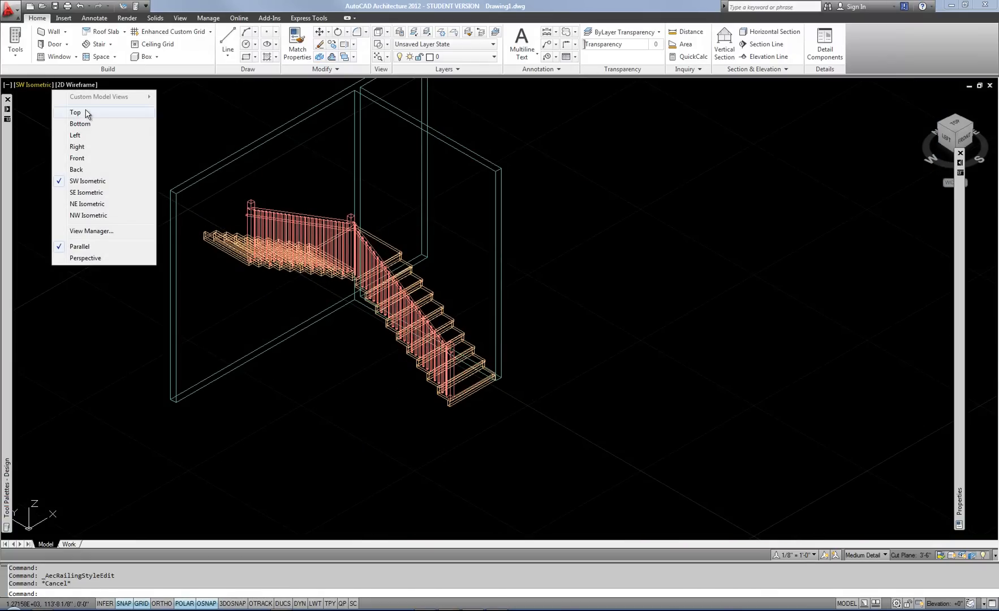
left_click(75, 112)
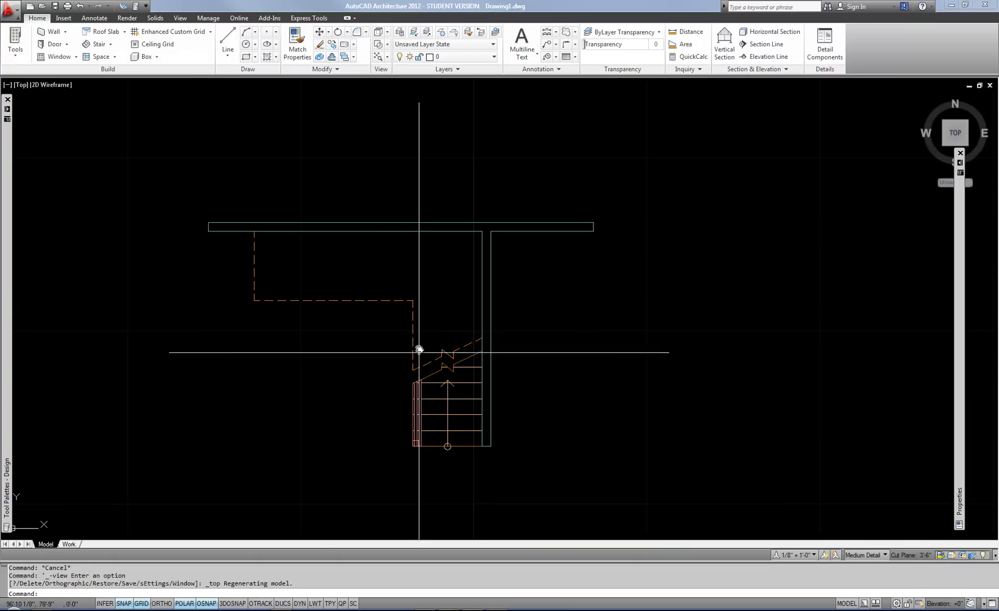
mouse_move(417, 348)
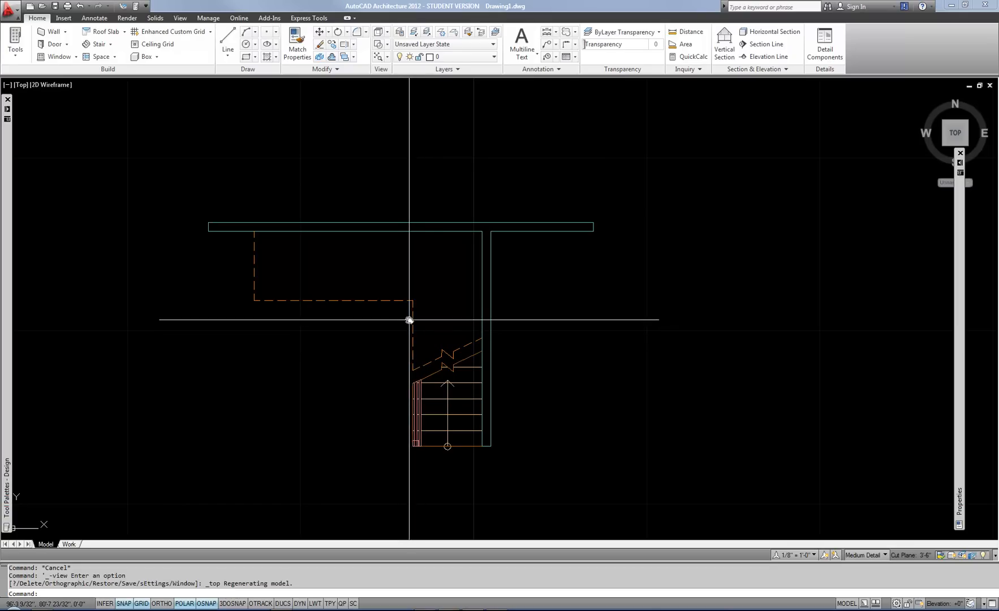
mouse_move(390, 317)
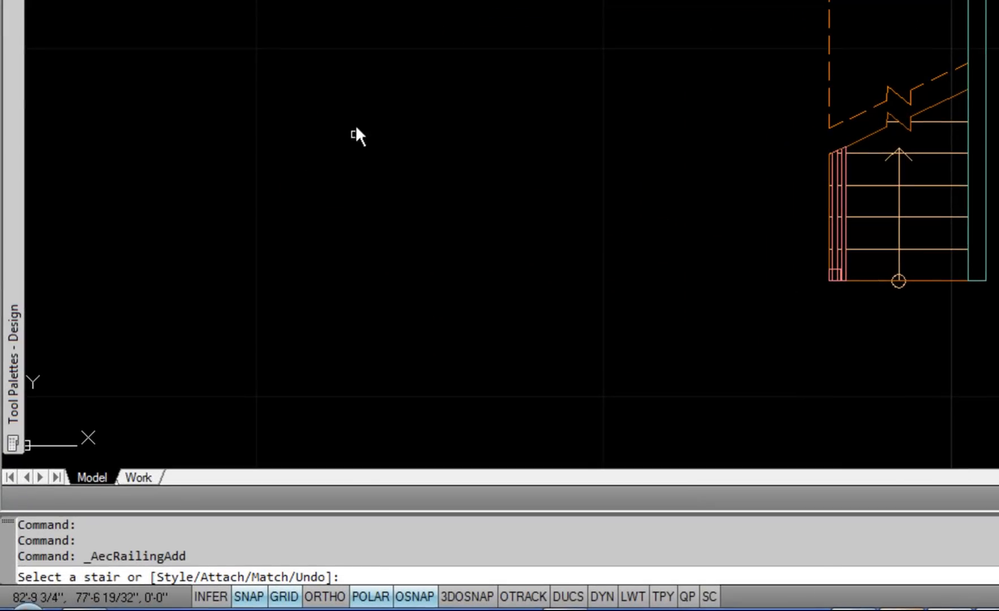
Add a railing with Attach set to None, picking its corner and right-hand end point
type("a")
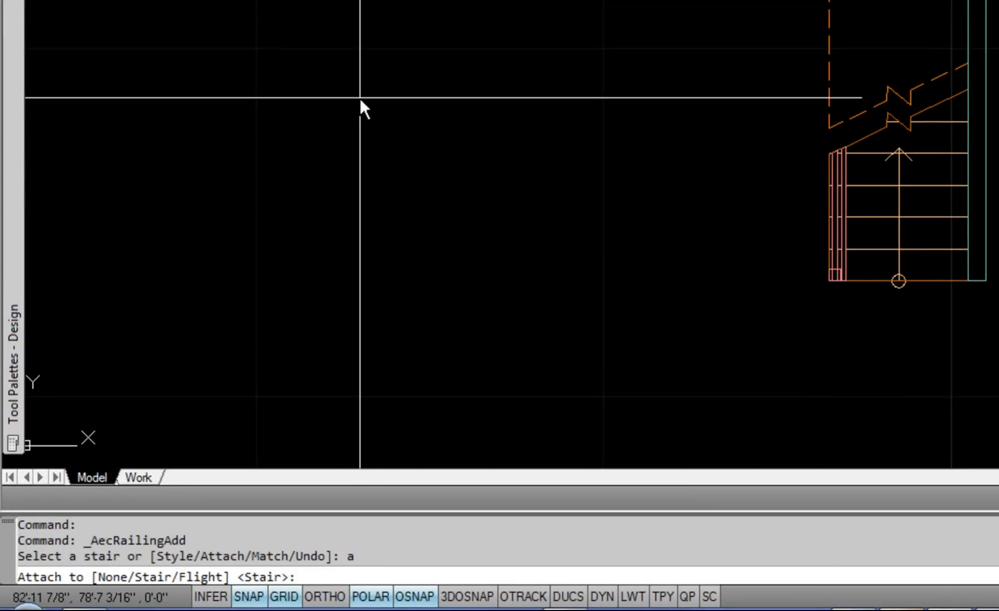
type("n")
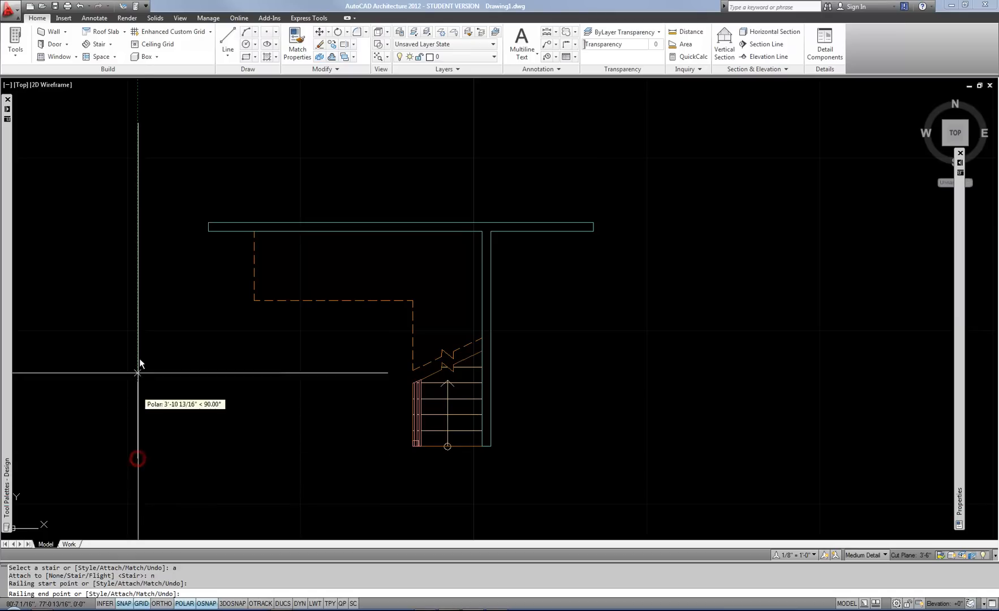
left_click(137, 458)
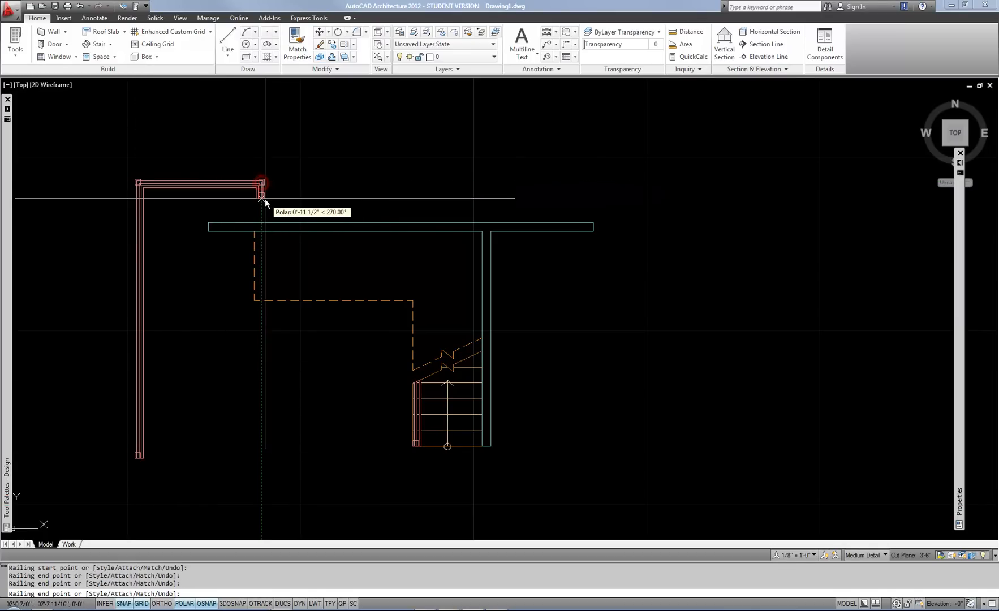
left_click(263, 196)
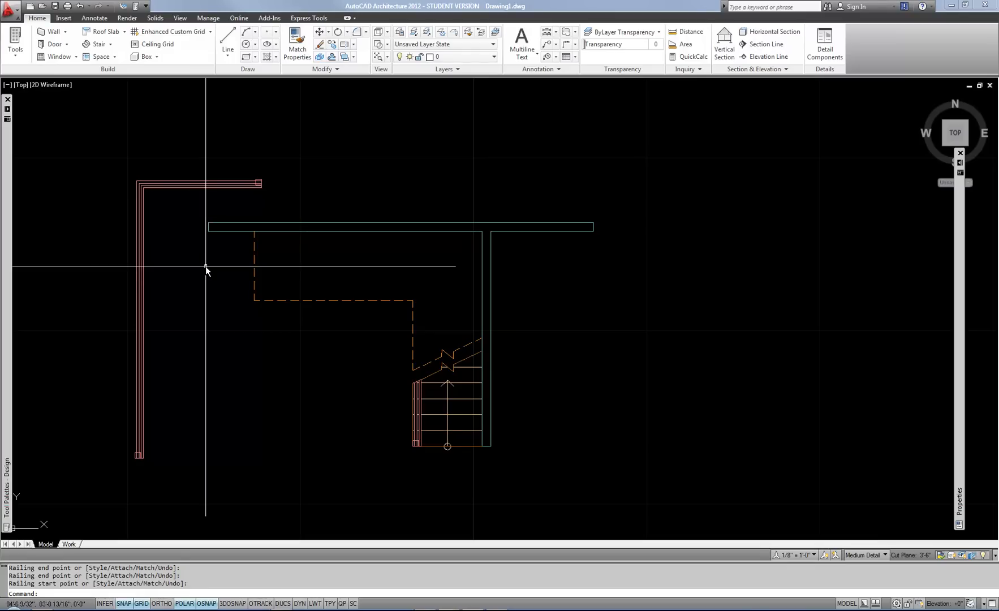
mouse_move(194, 185)
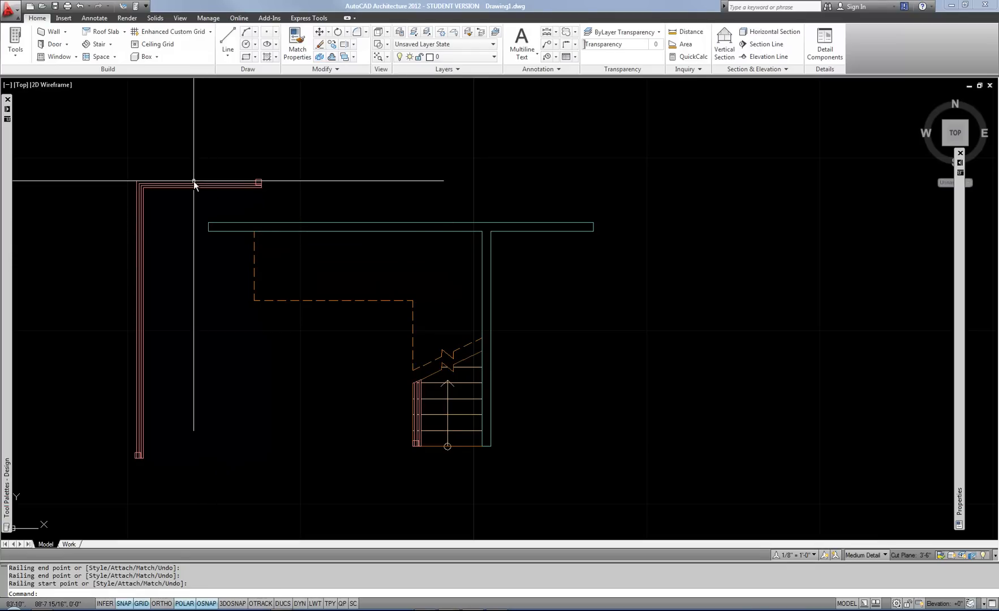
mouse_move(190, 186)
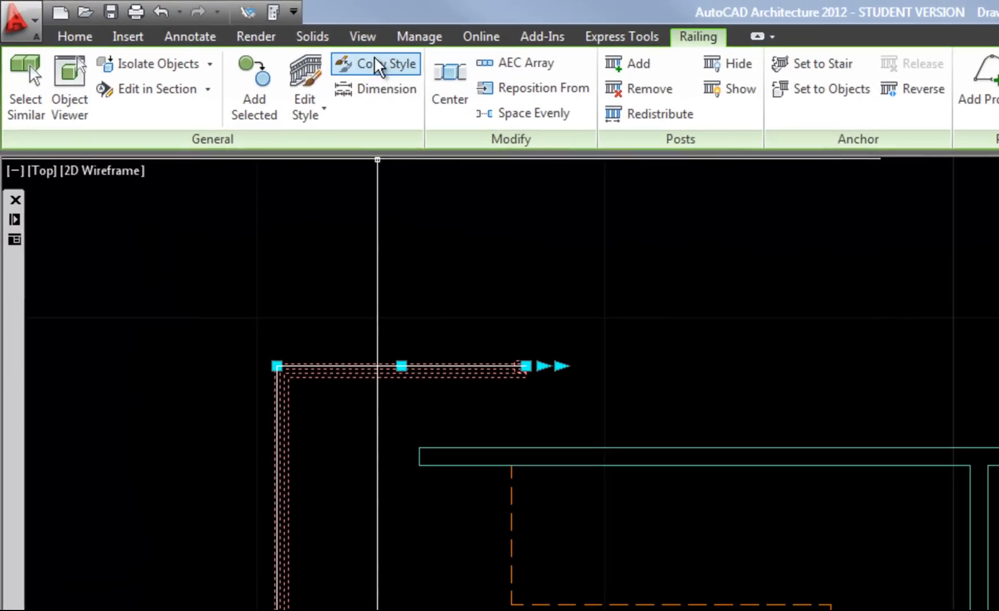
mouse_move(376, 64)
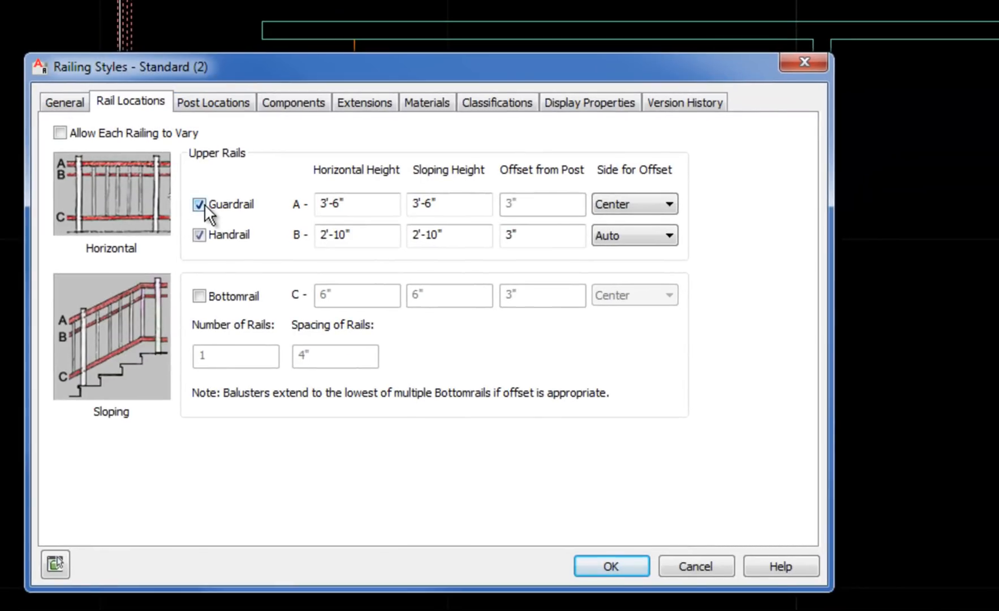
Uncheck Handrail in Rail Locations, keep Guardrail, and confirm the style
left_click(198, 235)
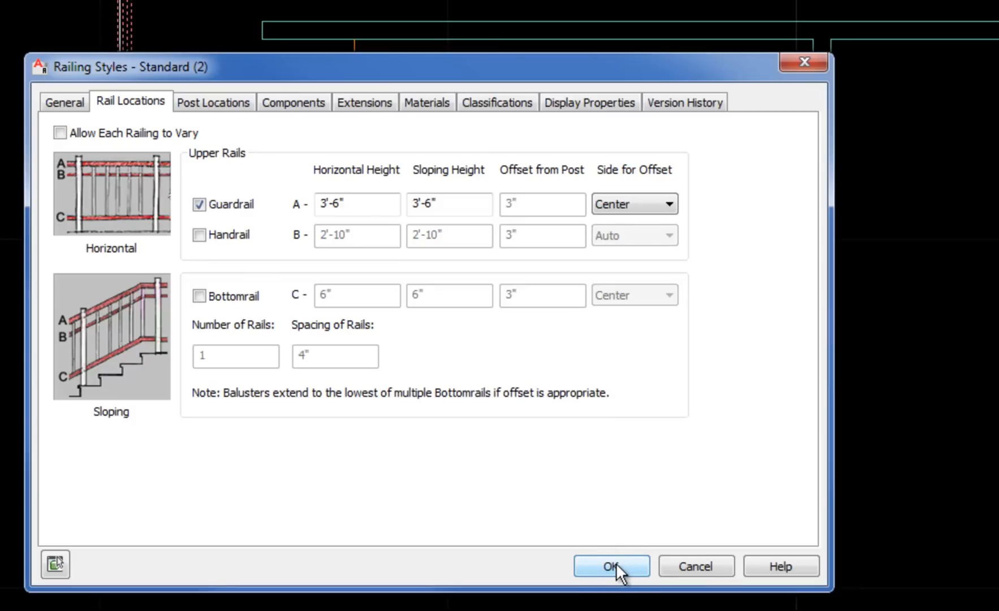
left_click(610, 565)
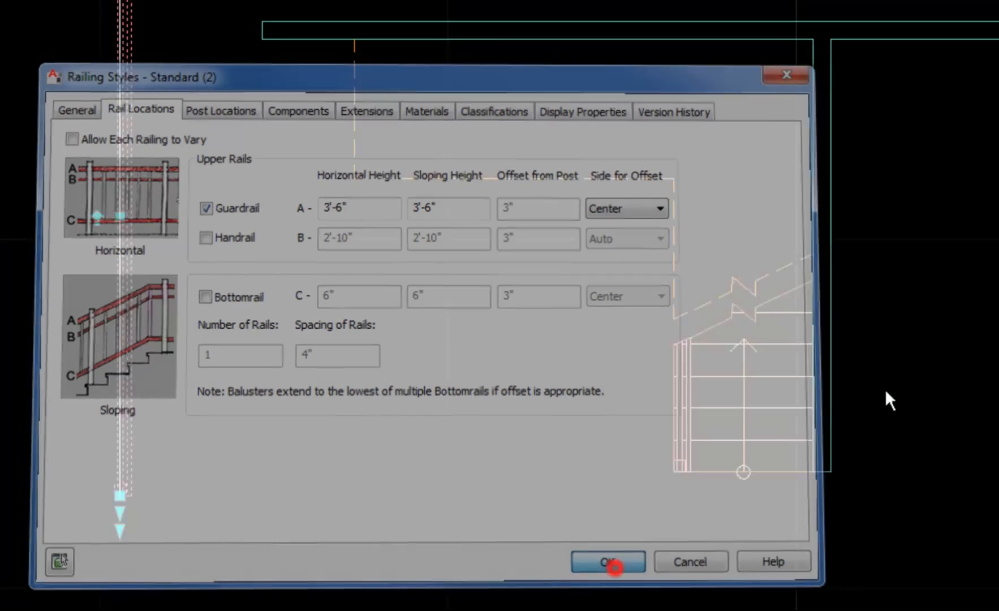
left_click(605, 561)
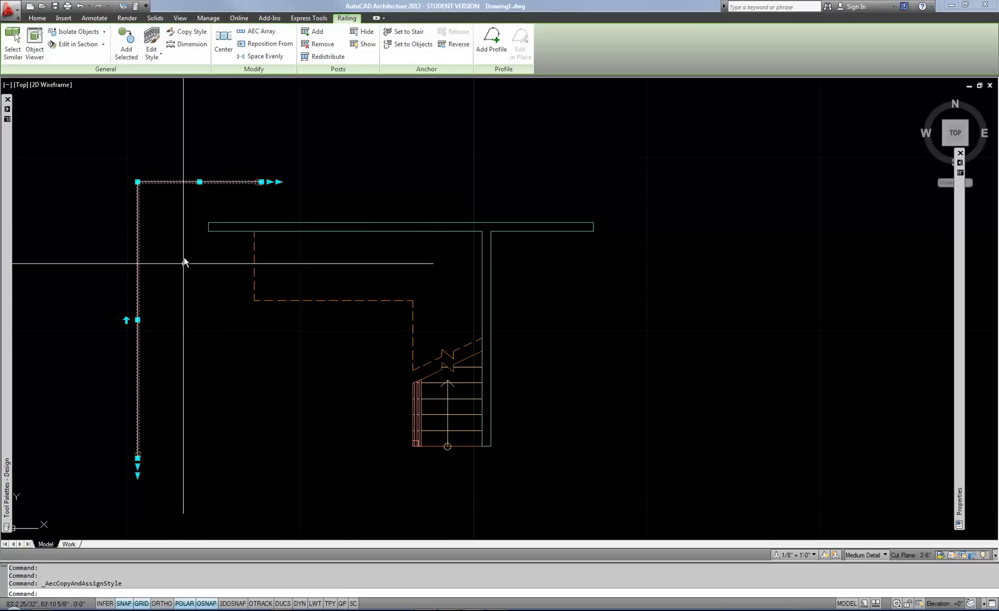
mouse_move(206, 251)
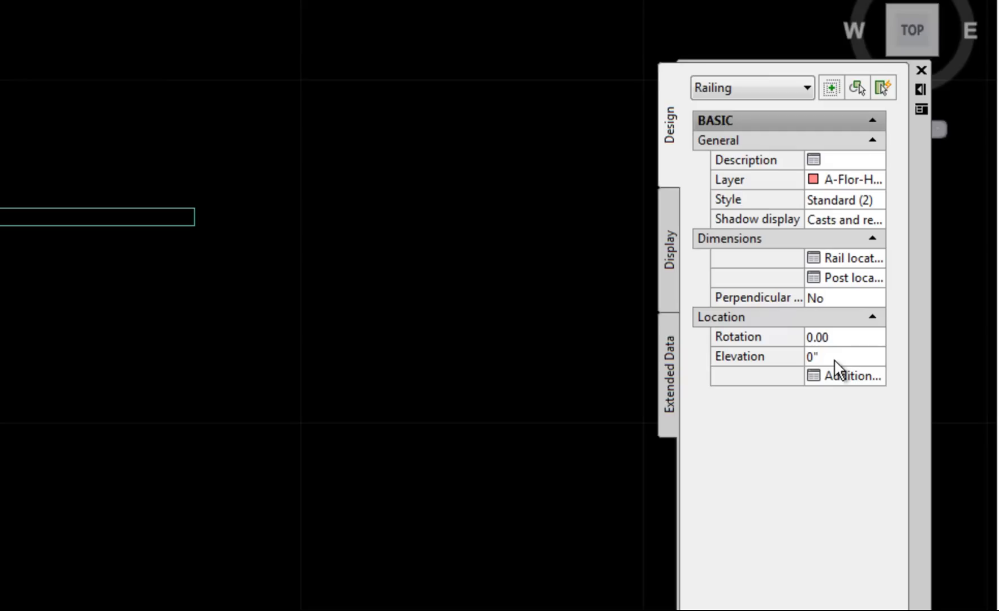
Select the freestanding railing to check its properties
left_click(841, 357)
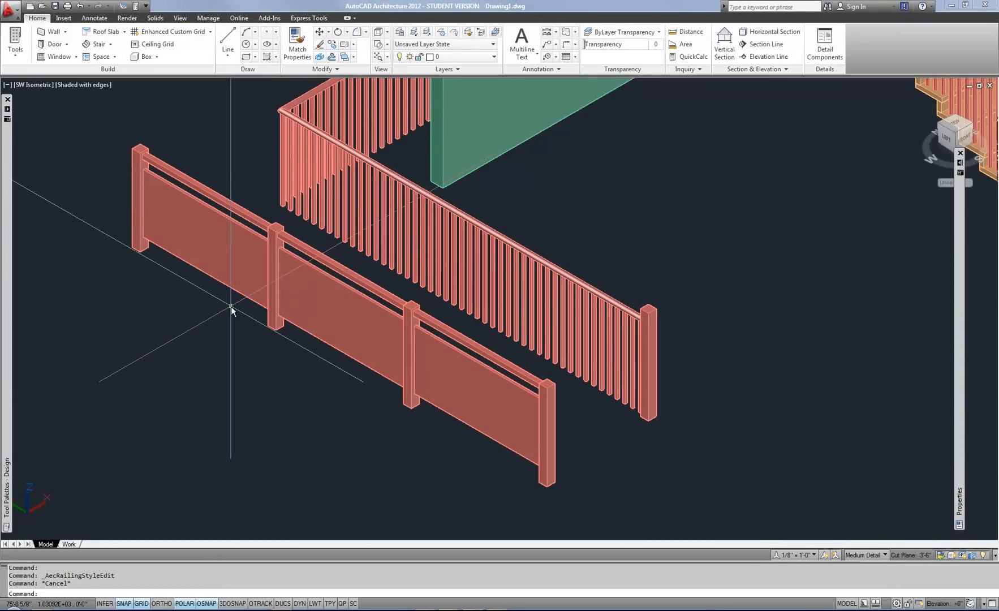
mouse_move(288, 304)
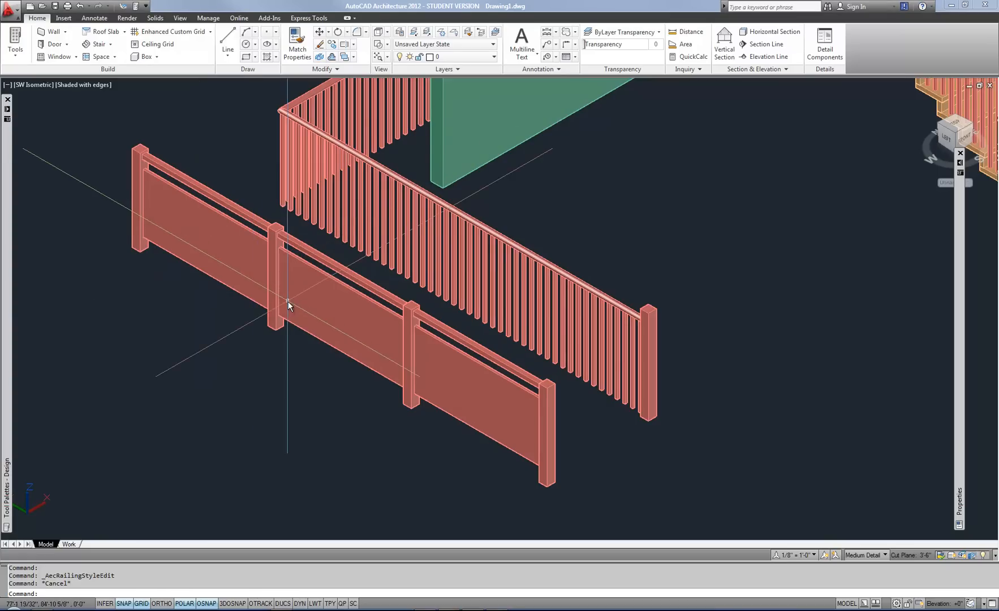
Select the panel railing and open its Standard glass style for editing
left_click(288, 305)
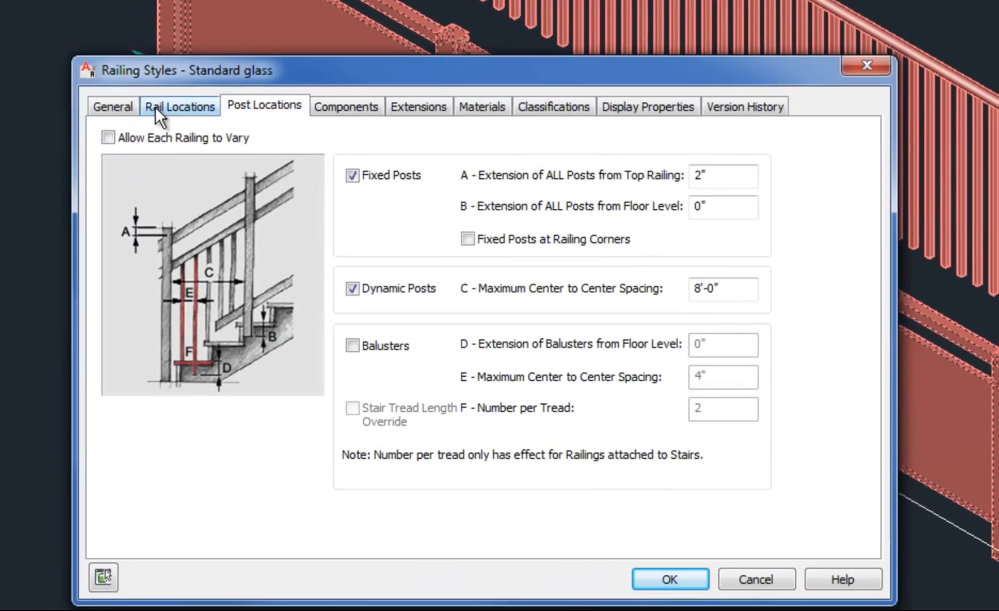
Inspect Rail Locations and the C - Bottomrail 1" x 2'-6" profile, then close Railing Styles
left_click(179, 105)
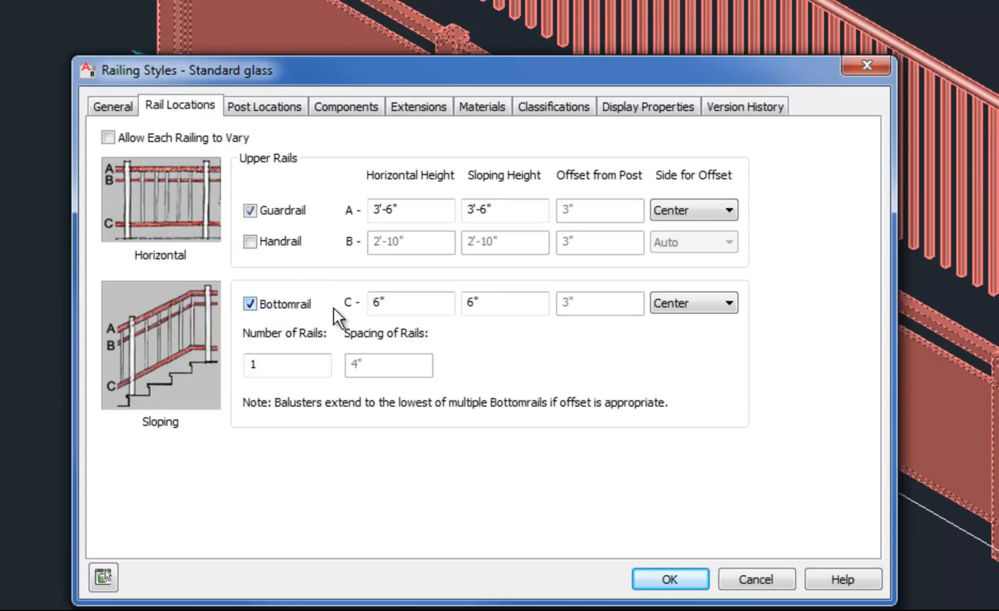
left_click(345, 106)
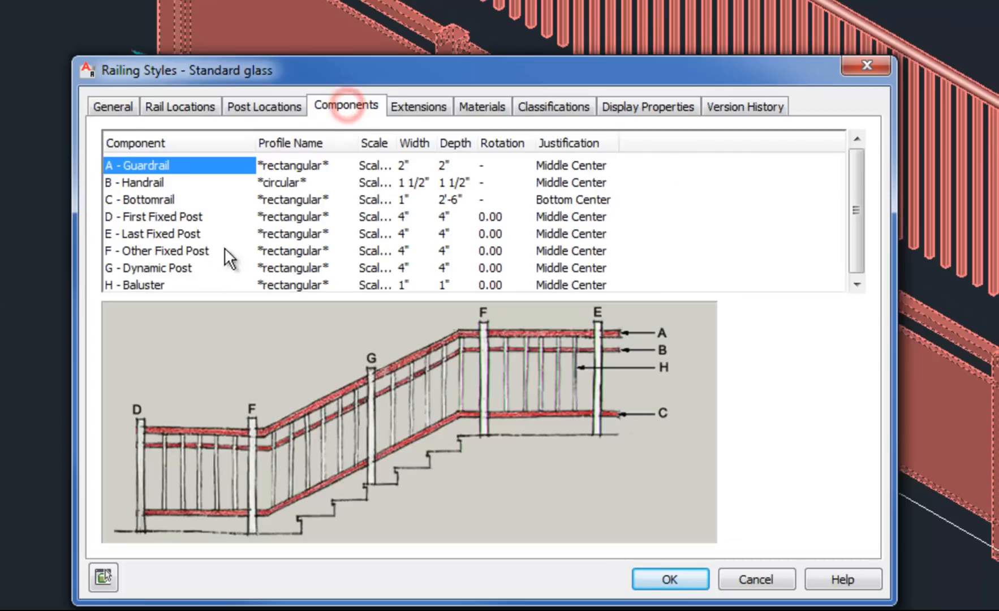
left_click(160, 199)
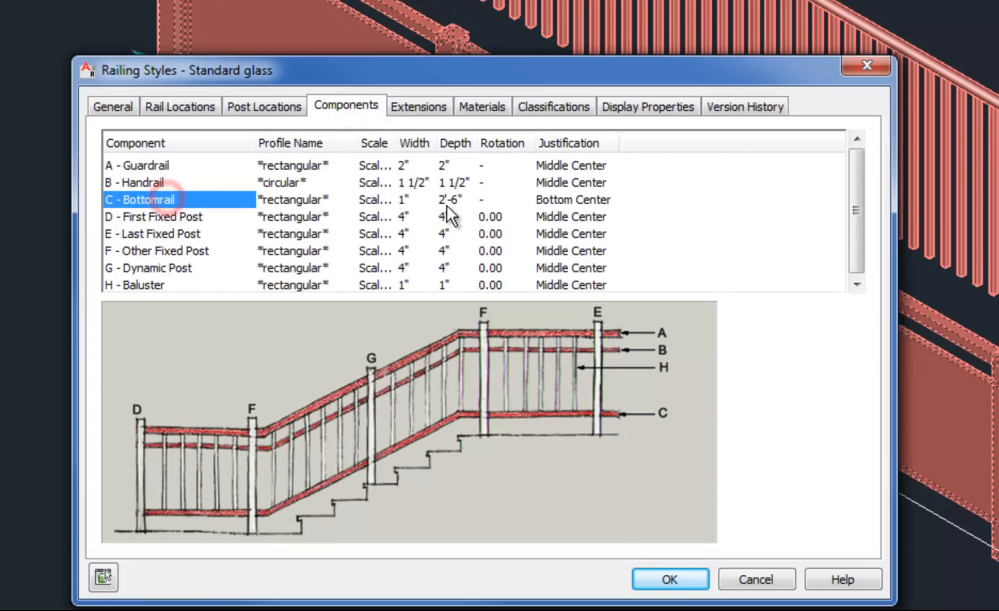
mouse_move(226, 188)
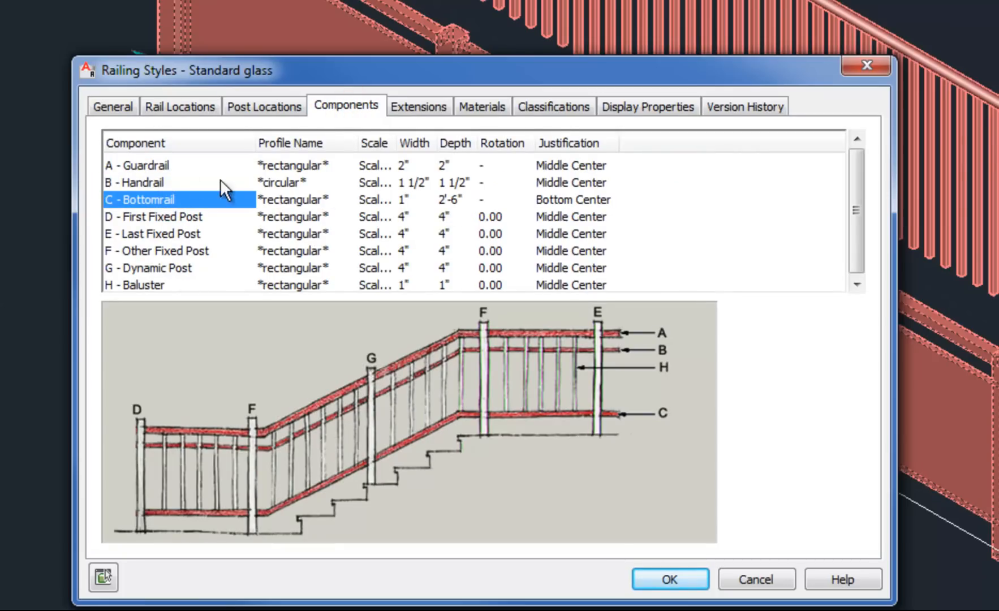
mouse_move(302, 169)
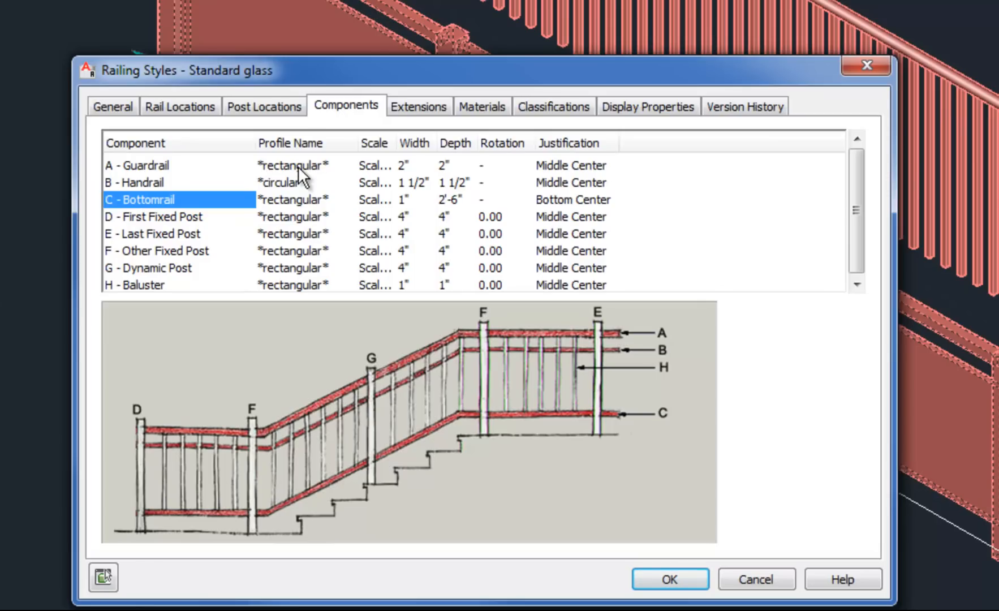
mouse_move(304, 178)
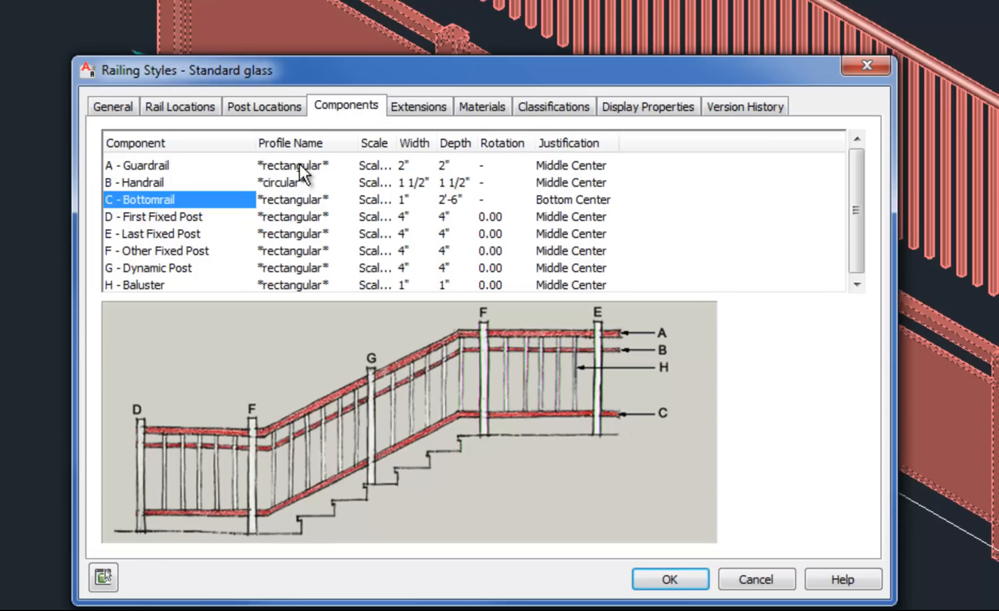
mouse_move(531, 207)
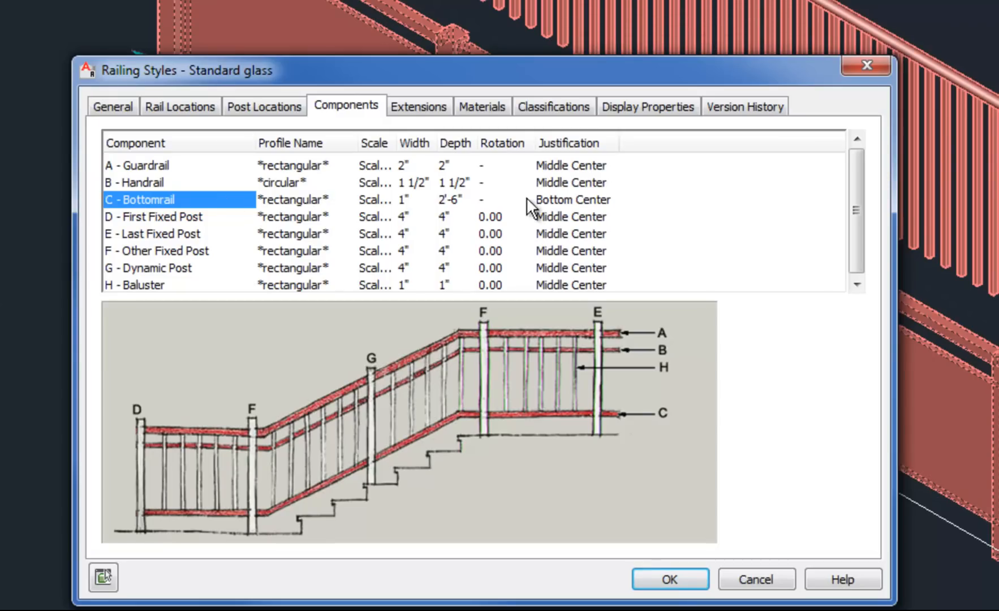
mouse_move(589, 208)
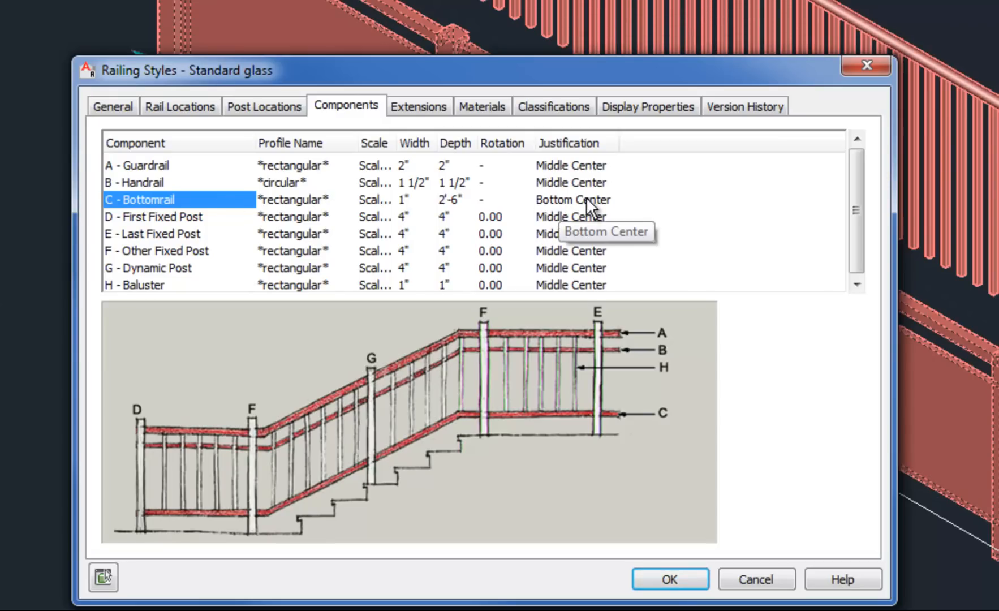
mouse_move(920, 440)
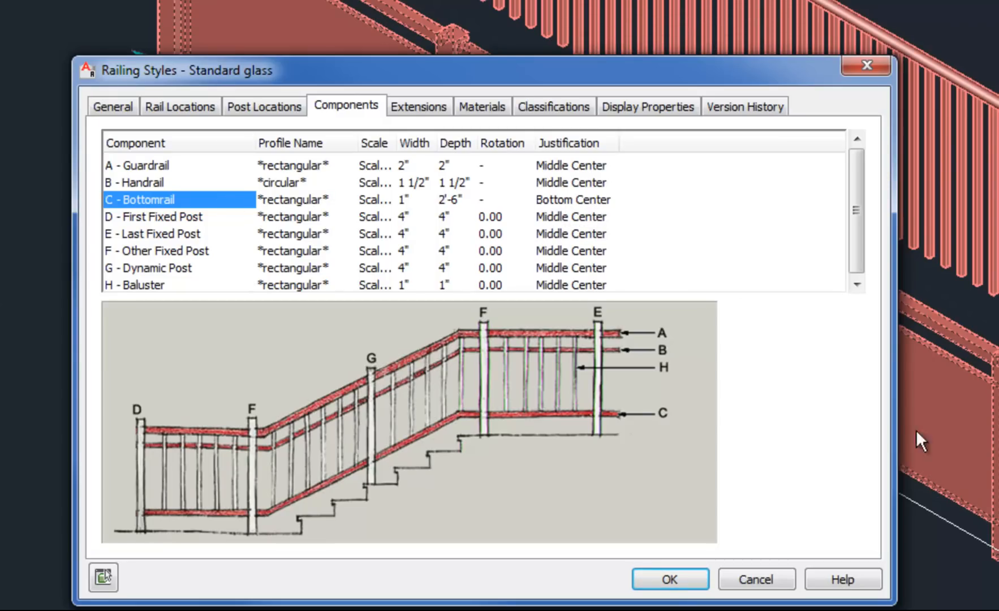
mouse_move(962, 516)
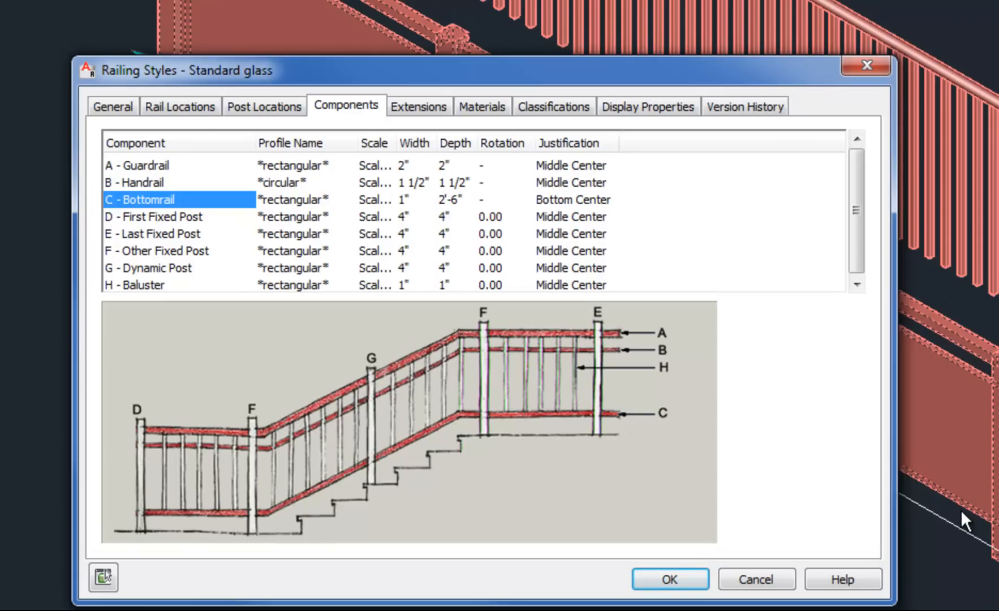
mouse_move(710, 524)
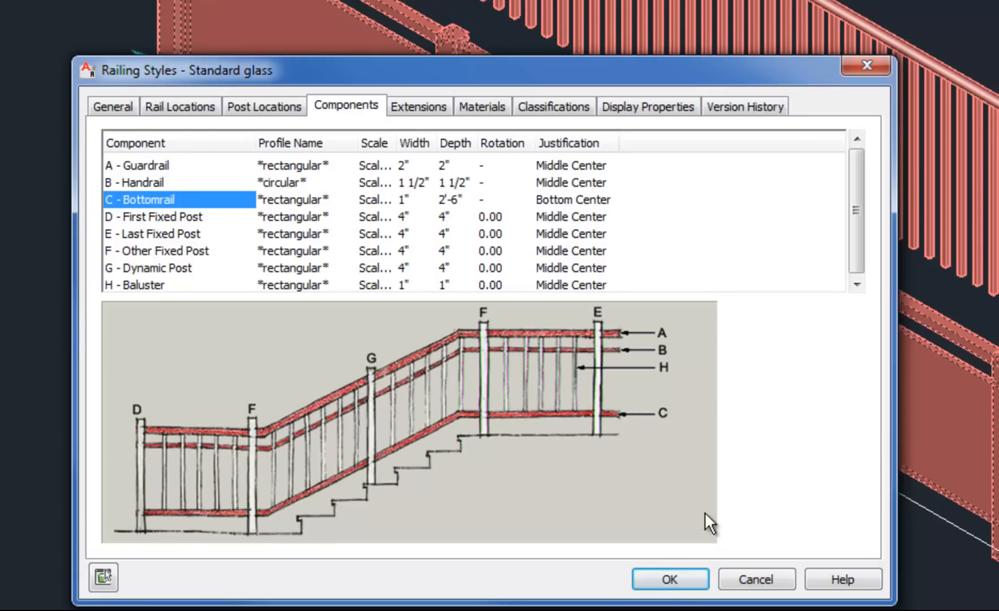
left_click(670, 579)
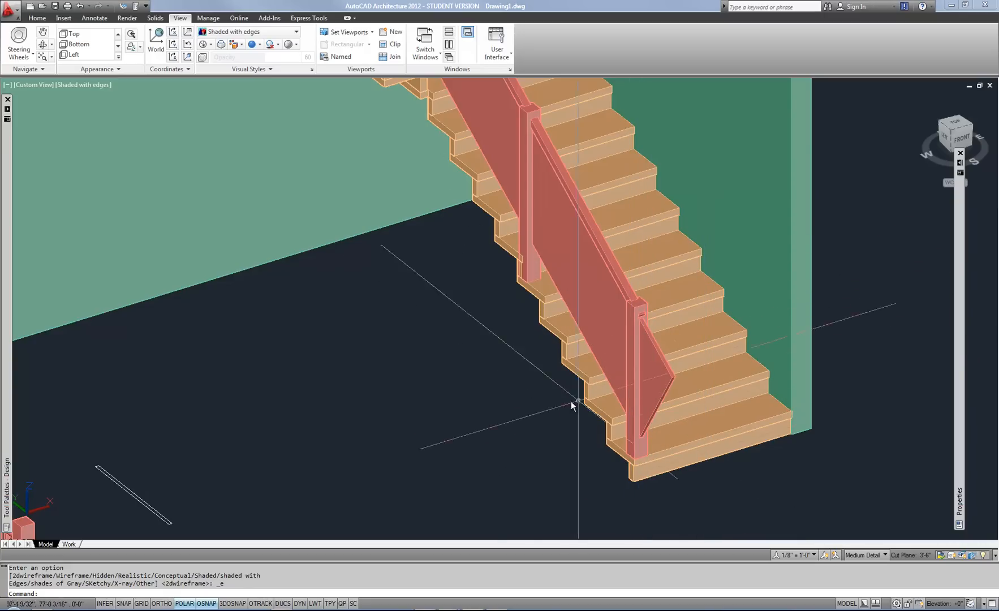
mouse_move(494, 392)
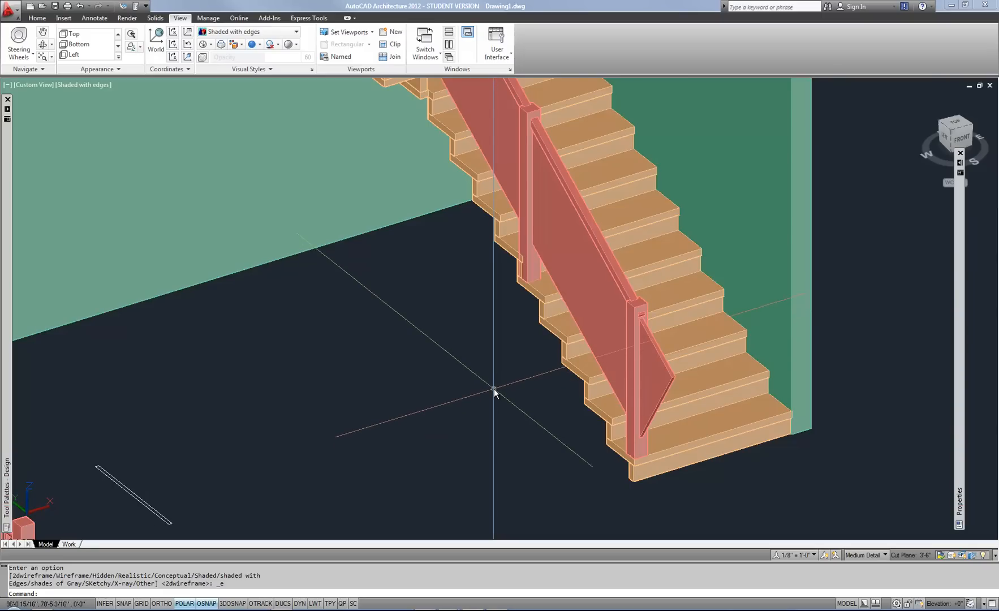
mouse_move(515, 354)
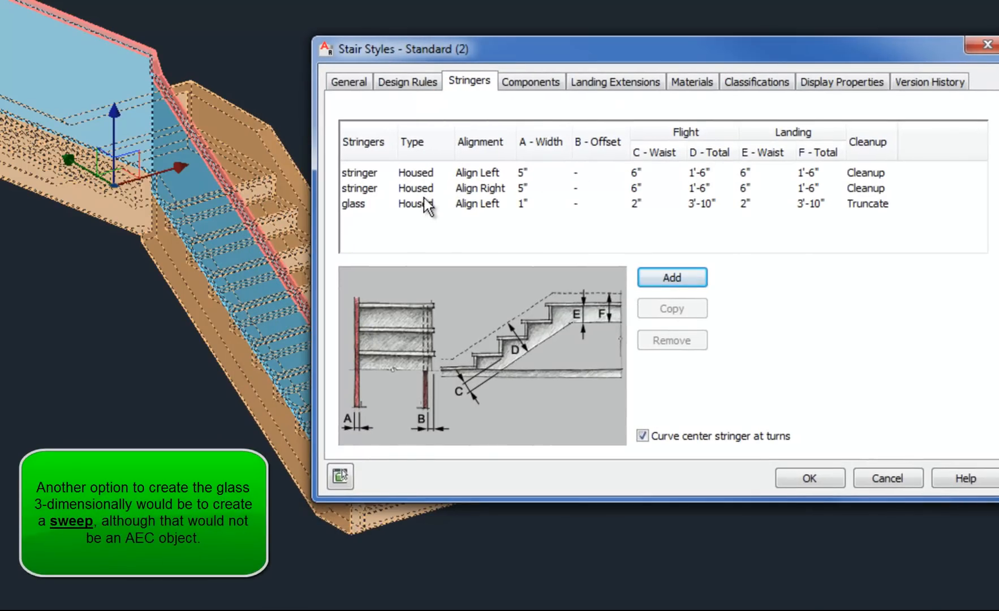
mouse_move(444, 214)
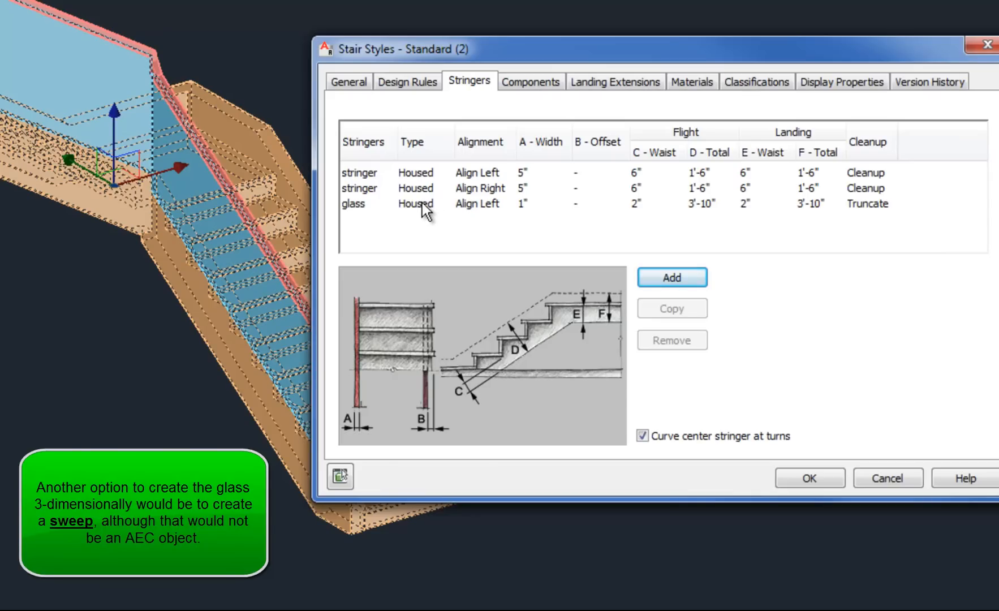
mouse_move(569, 247)
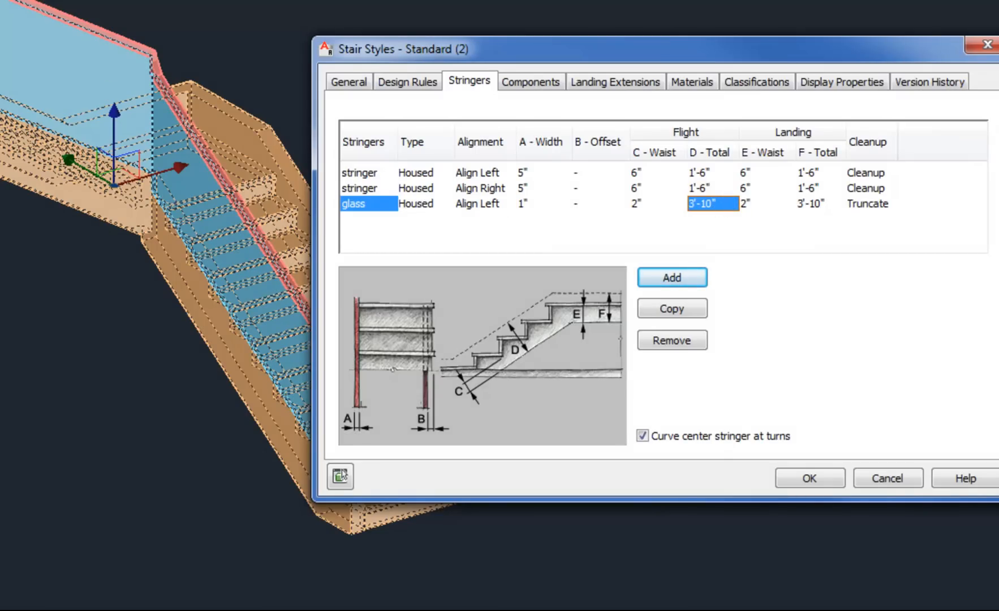
mouse_move(64, 110)
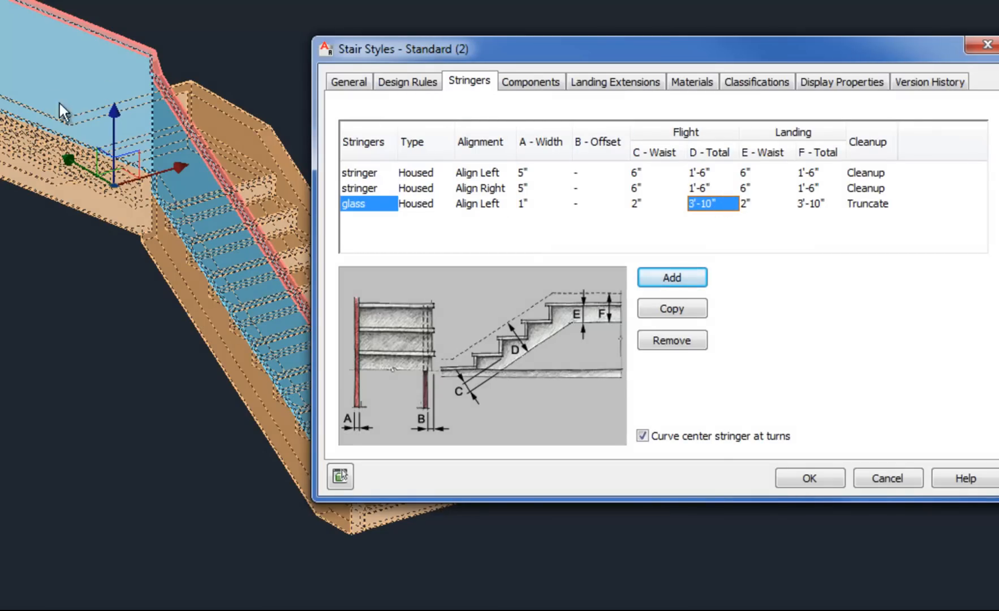
mouse_move(51, 22)
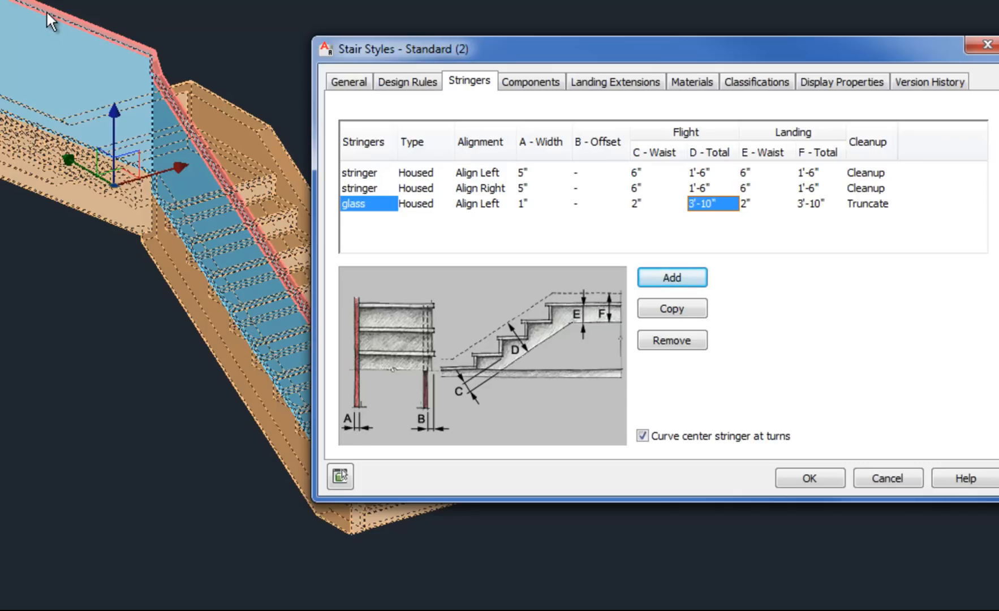
mouse_move(166, 70)
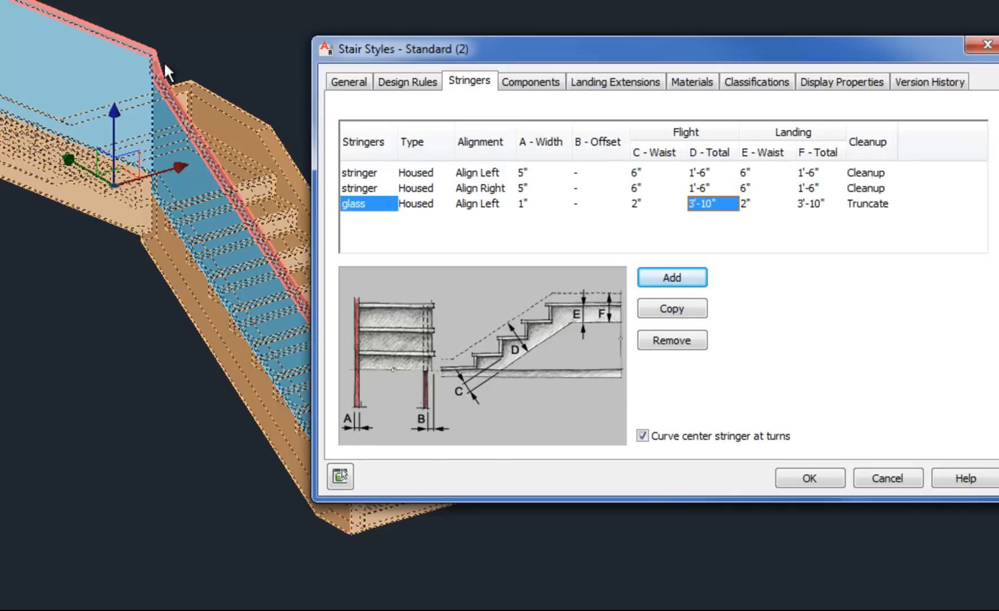
mouse_move(127, 51)
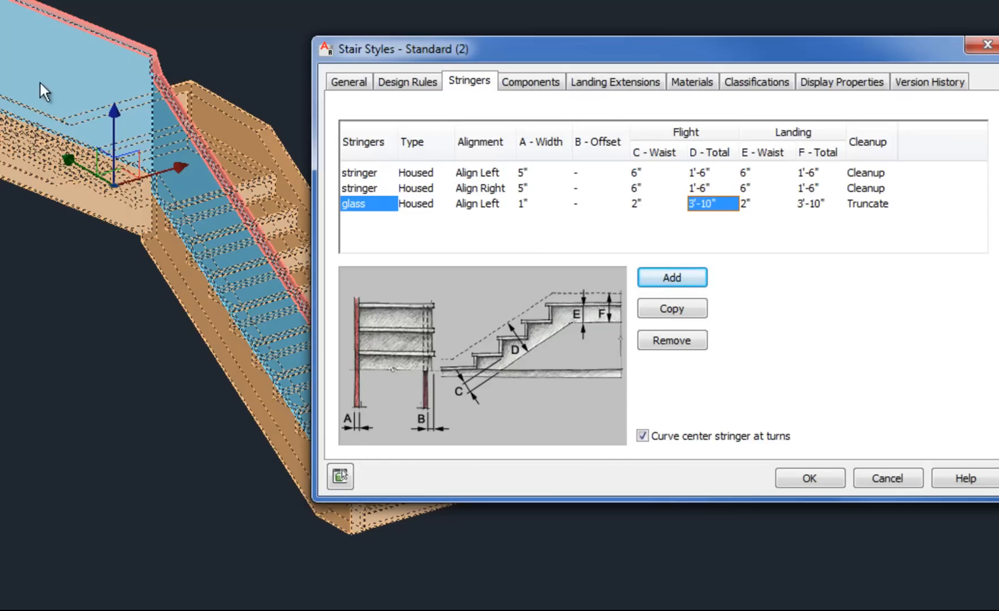
mouse_move(542, 266)
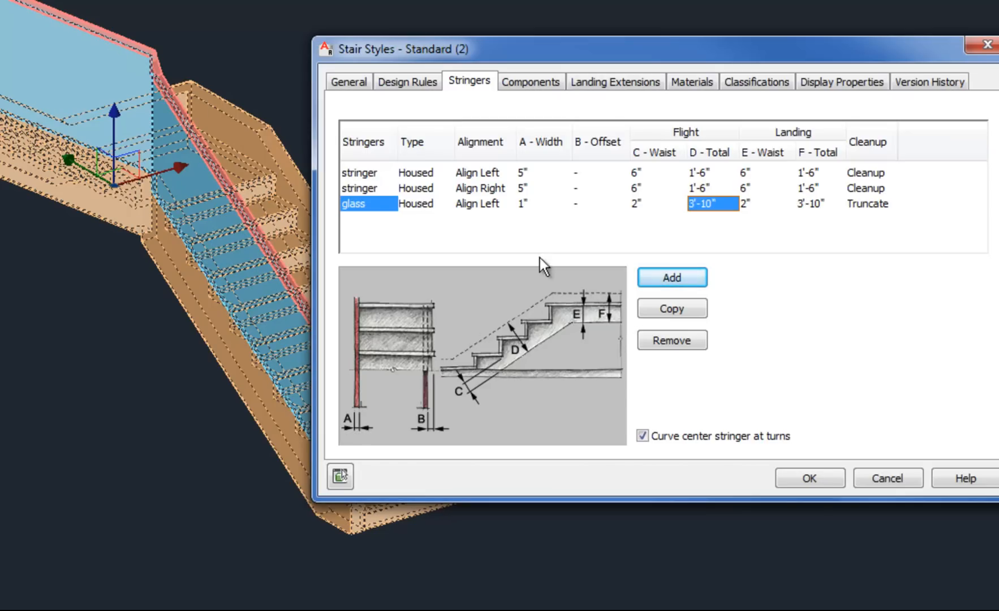
mouse_move(866, 344)
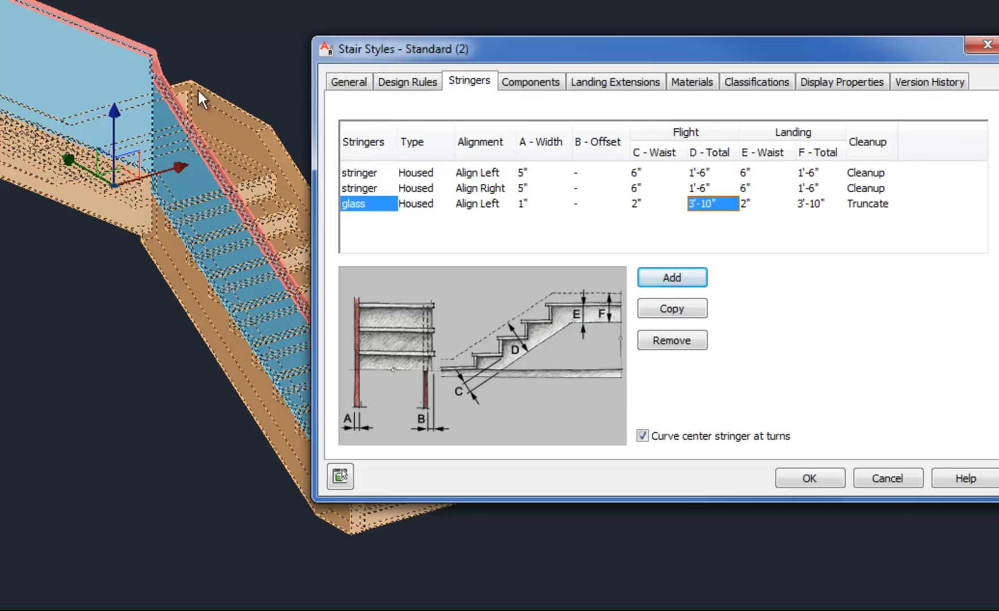
mouse_move(400, 231)
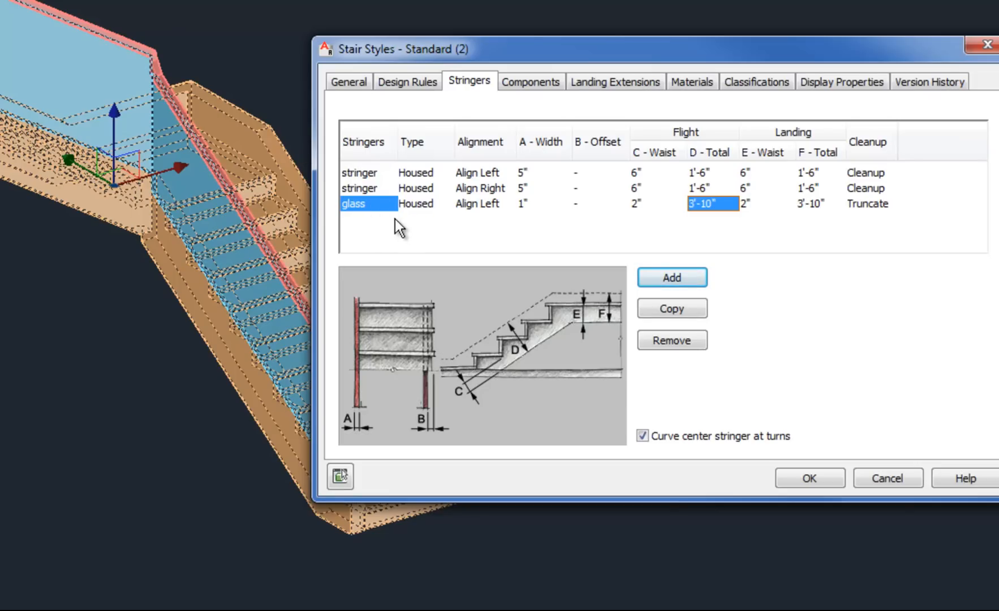